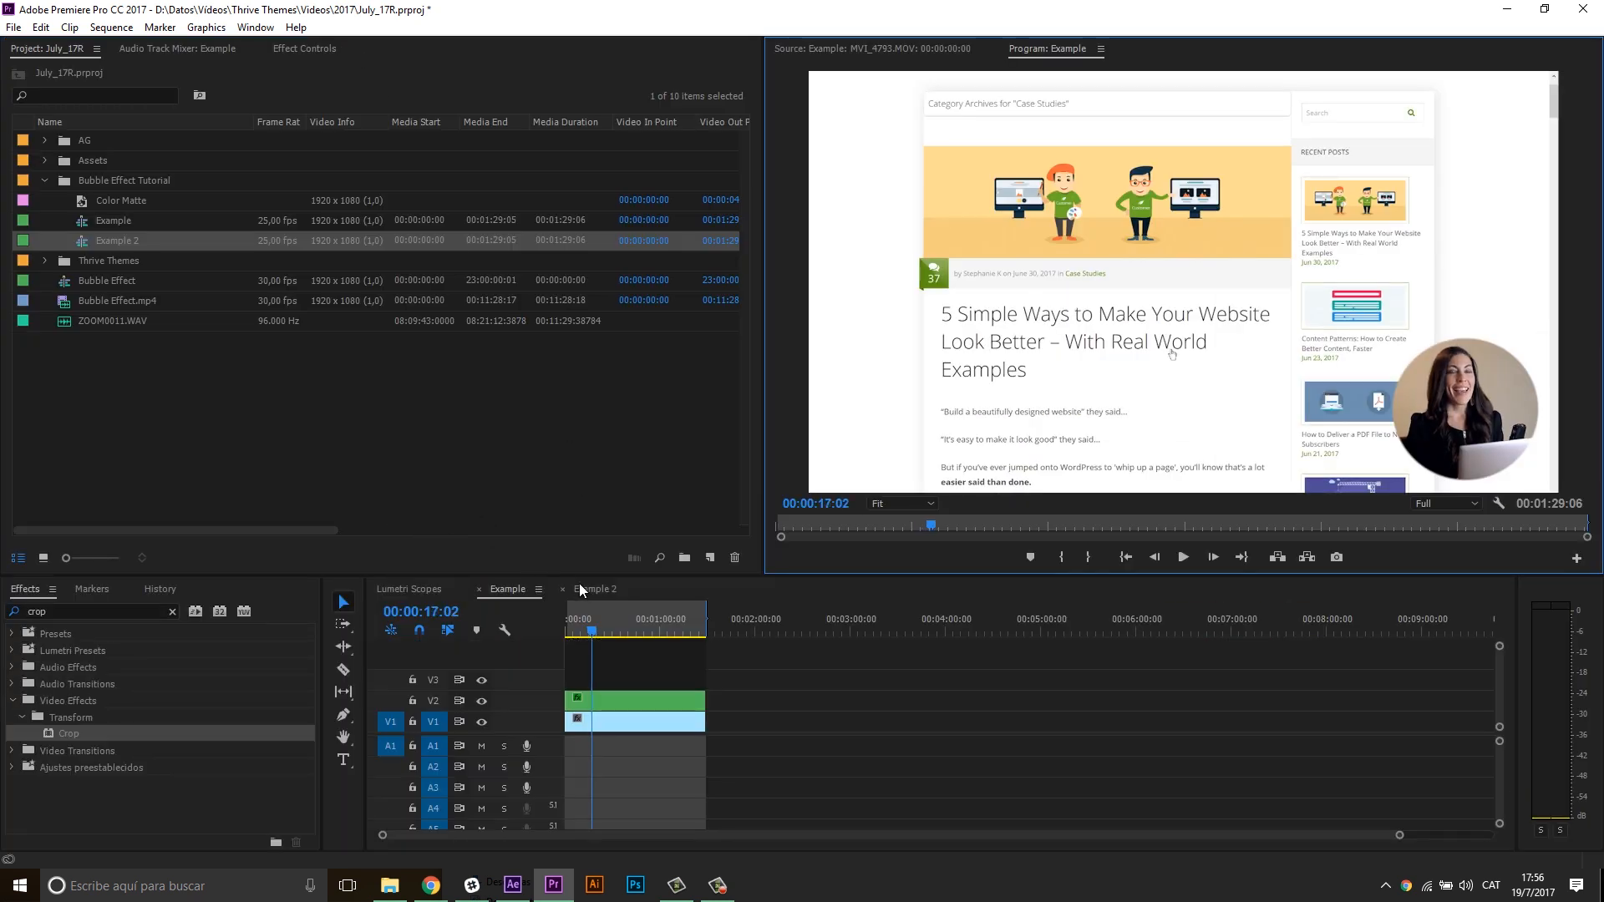
- Switch to the Example 2 sequence, select the V2 presenter clip and park the playhead near 00:00:46:09
click(595, 589)
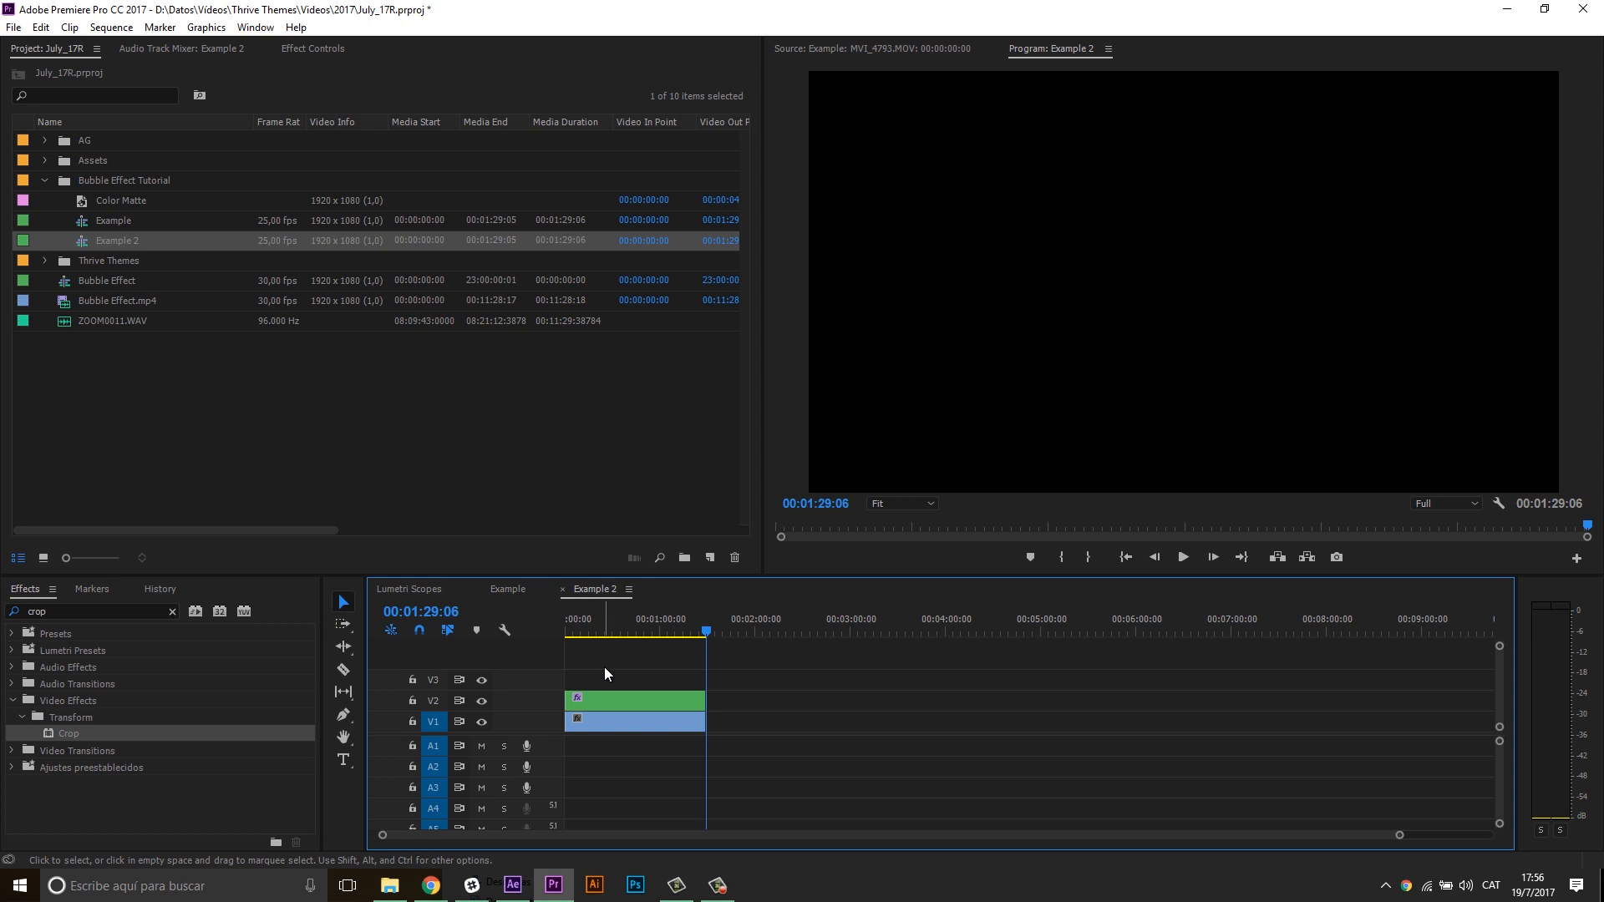
mouse_move(635, 672)
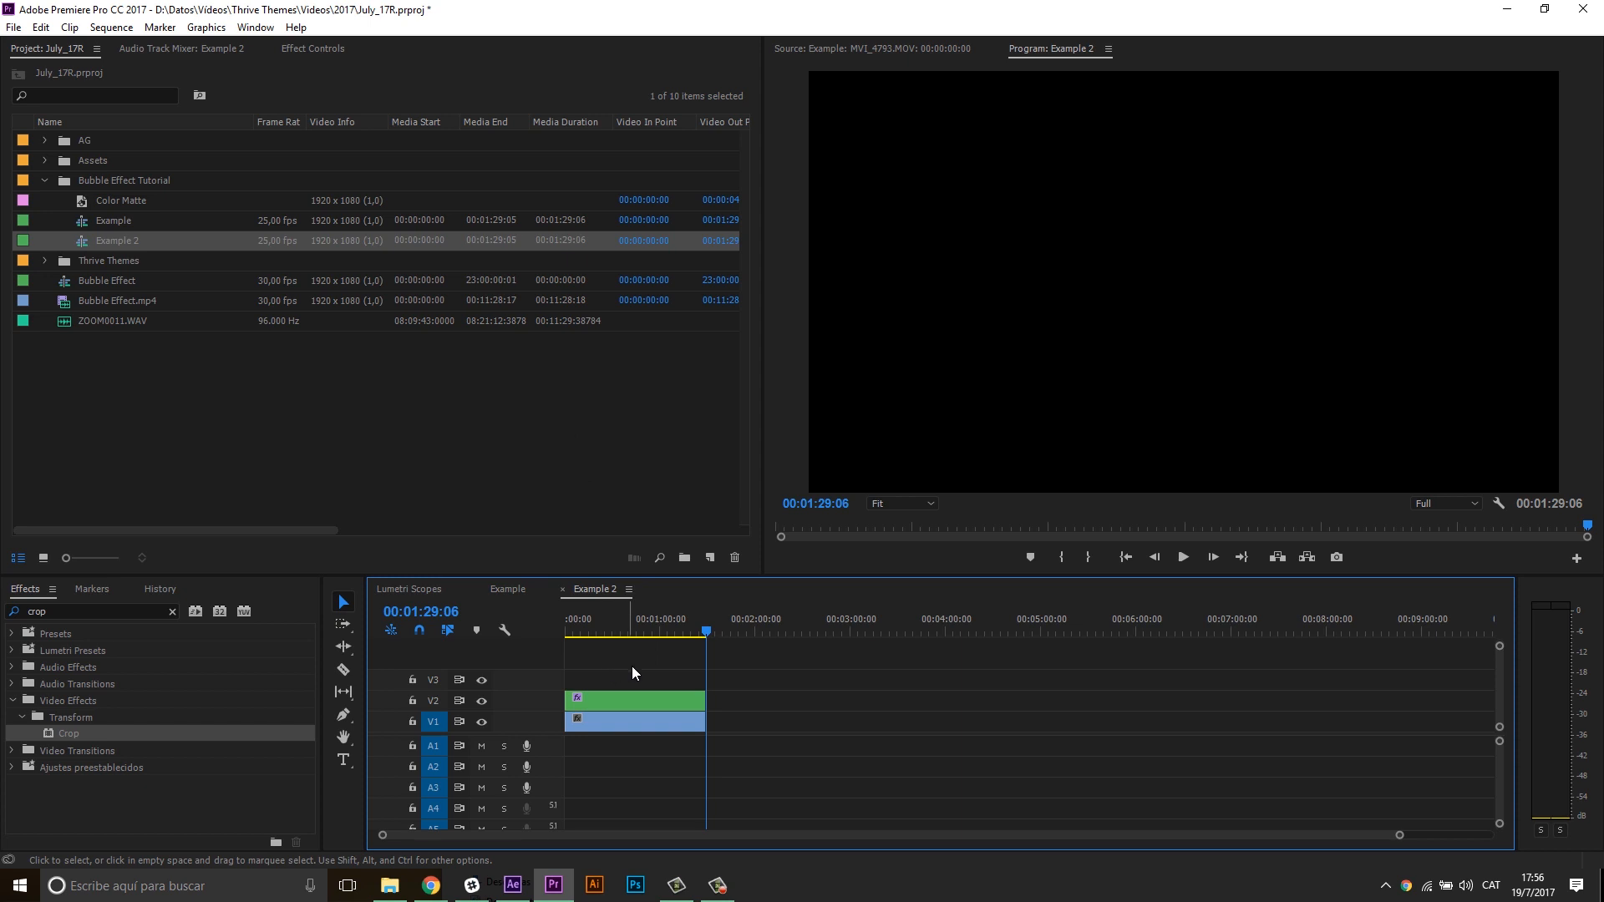
mouse_move(658, 672)
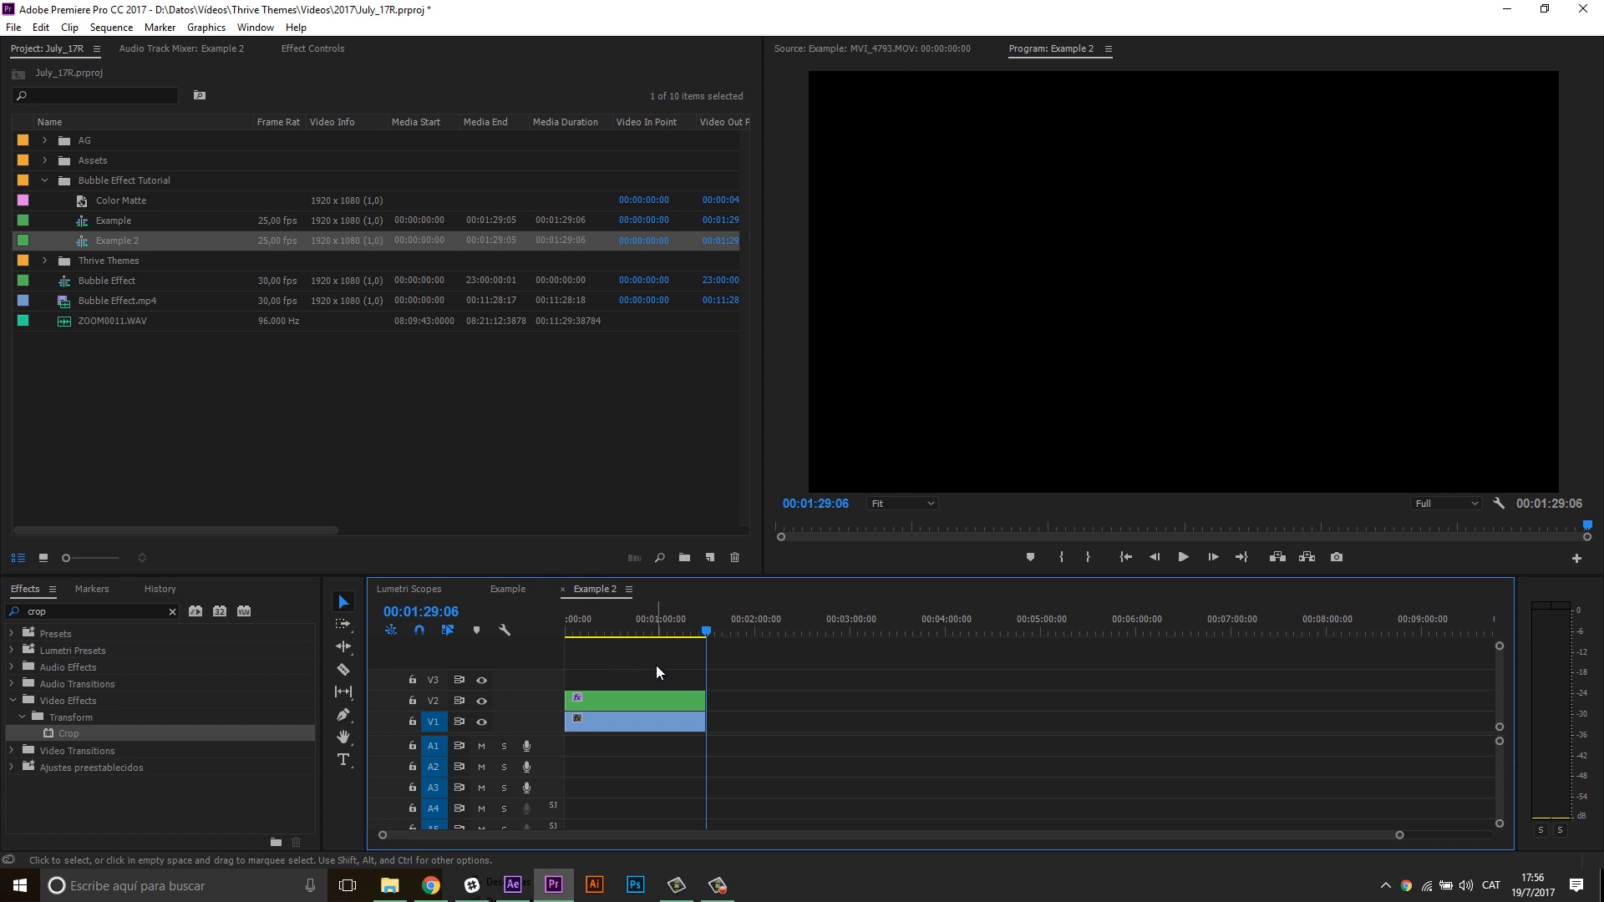
click(682, 700)
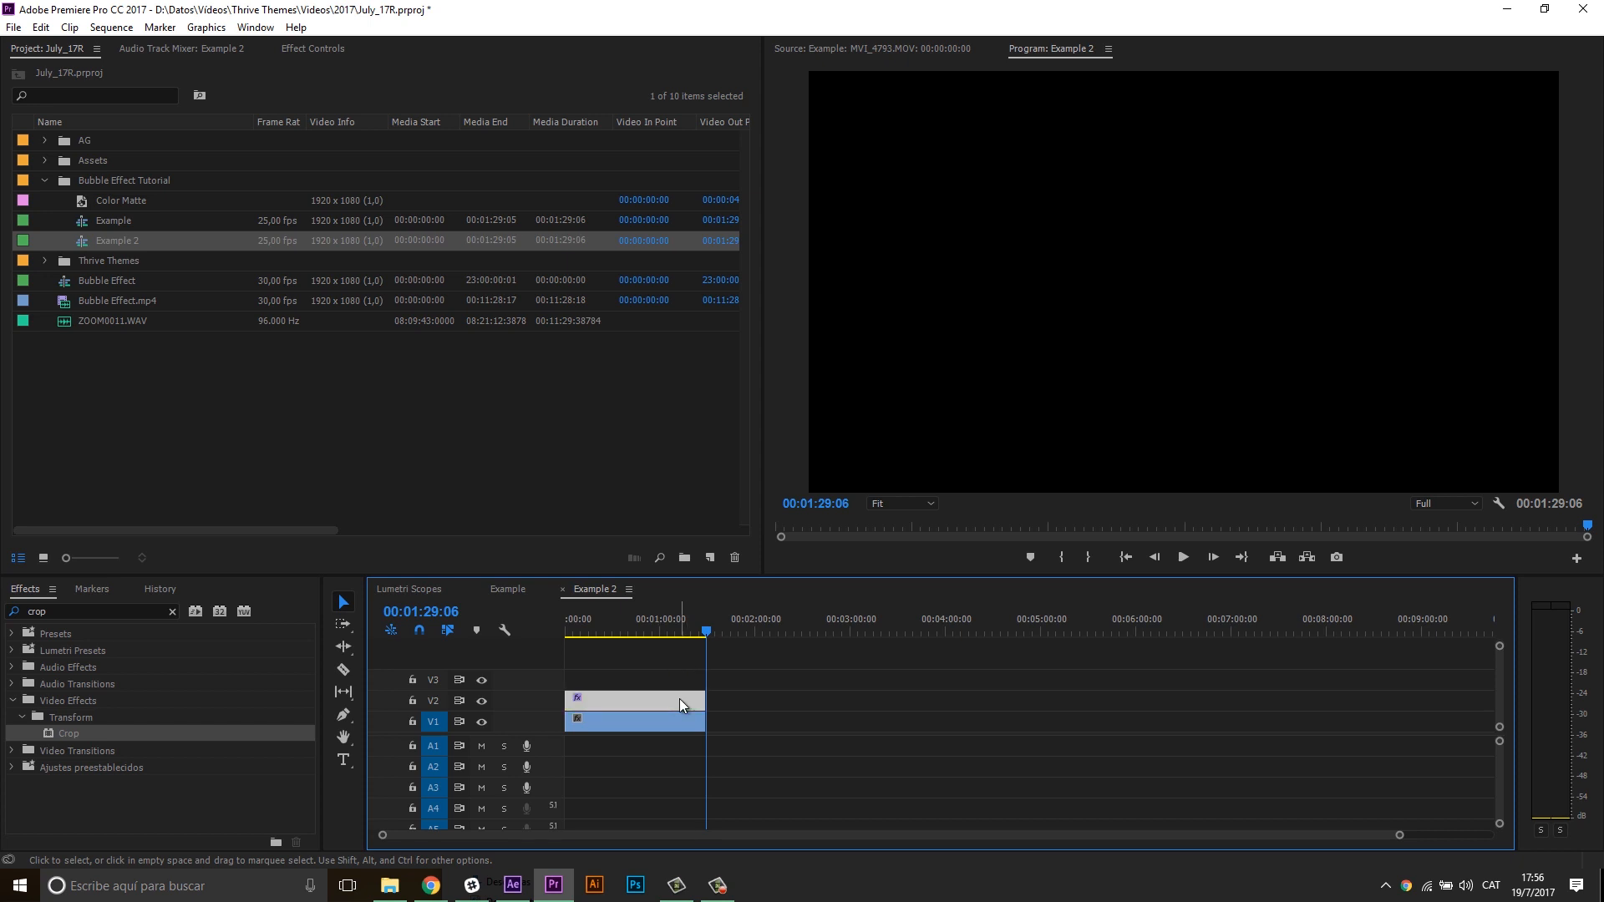
click(638, 632)
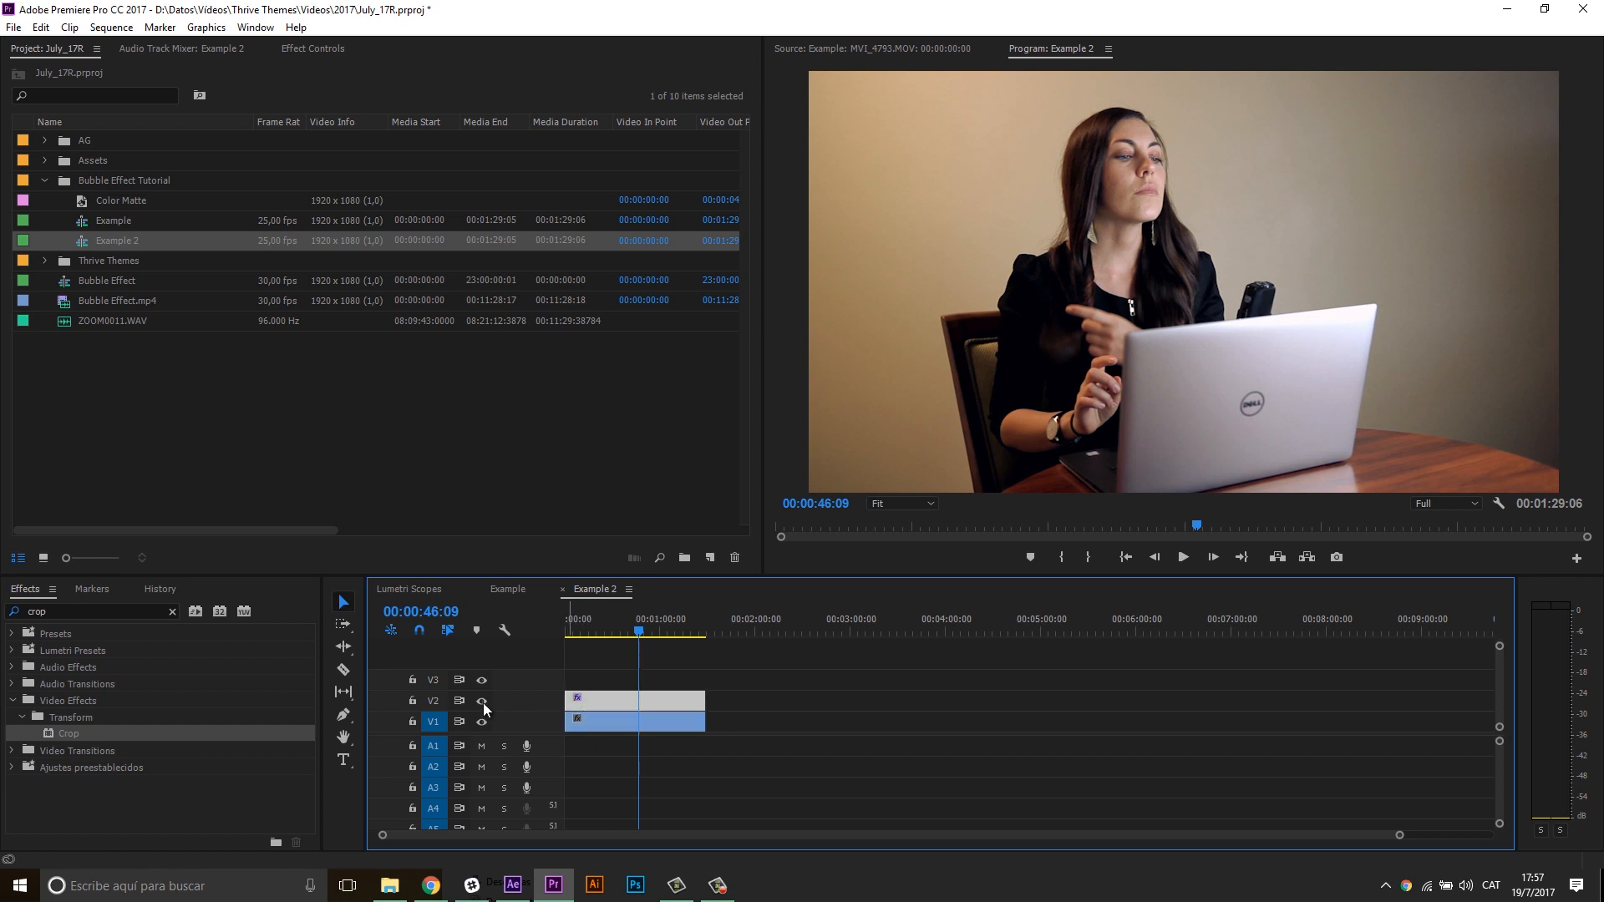
click(481, 700)
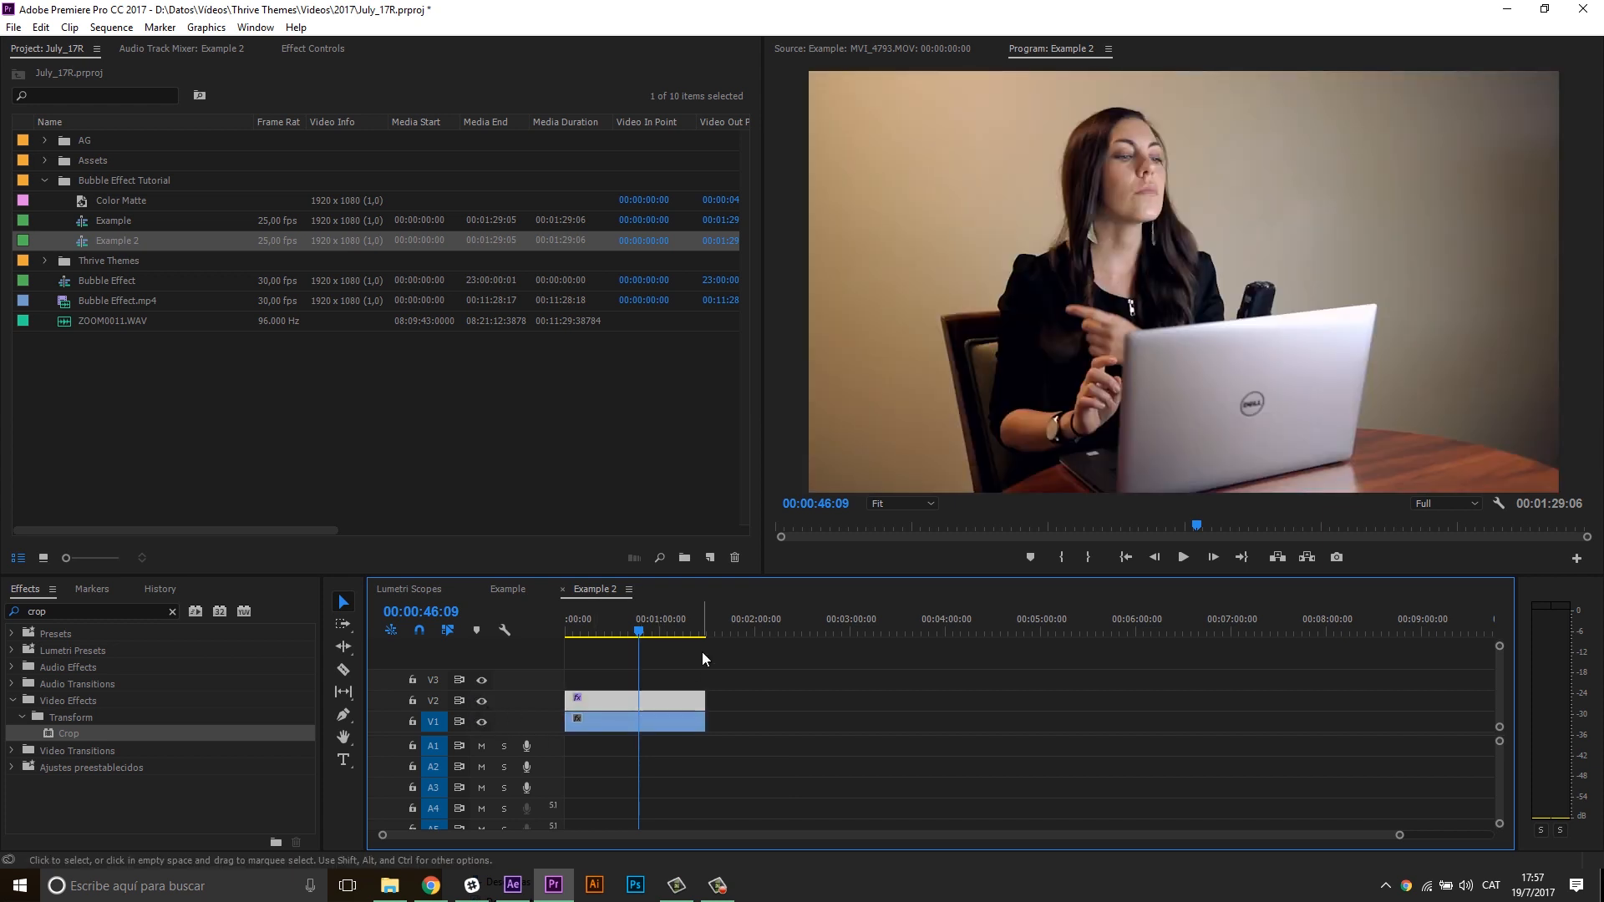
mouse_move(696, 655)
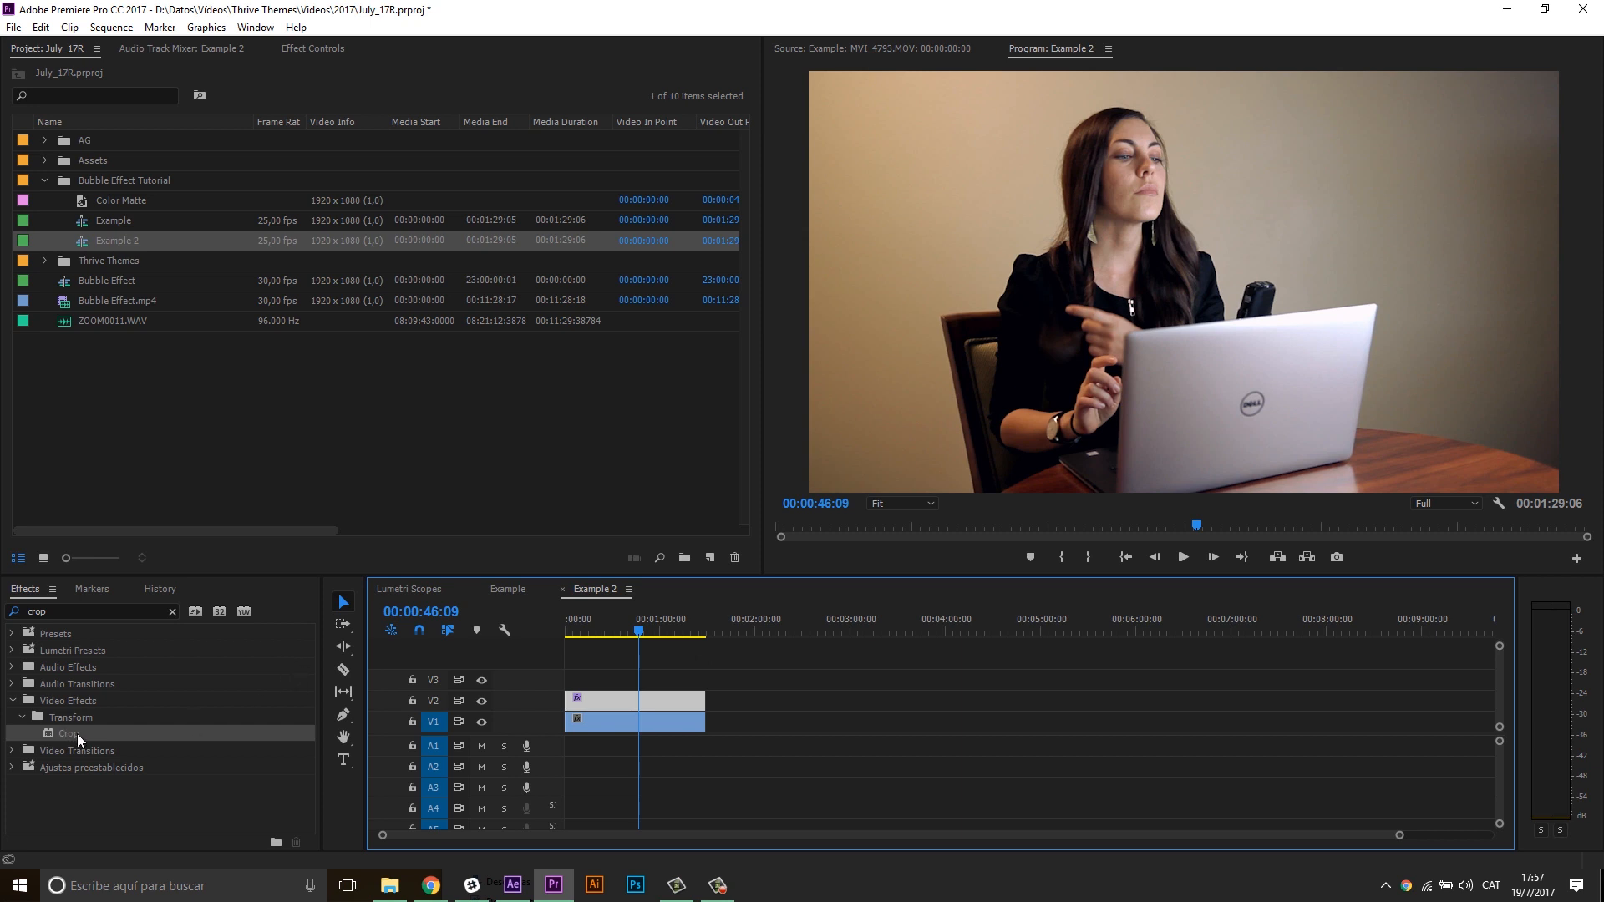
mouse_move(117, 640)
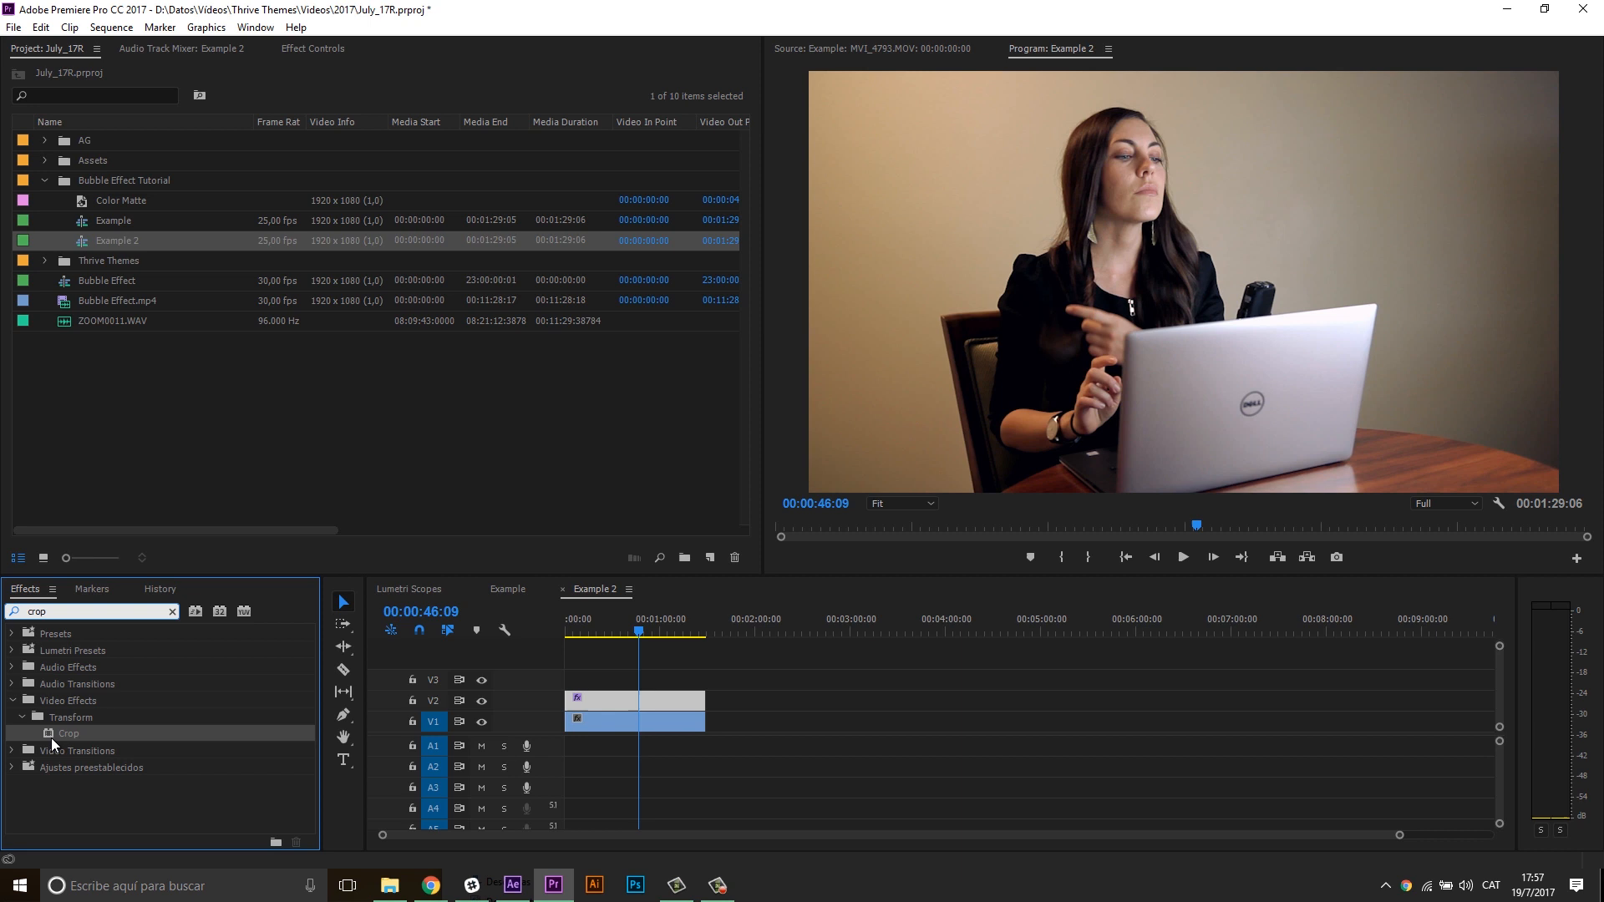
- Apply the Crop effect to the V2 presenter clip and add an ellipse mask to it
drag(67, 732, 650, 700)
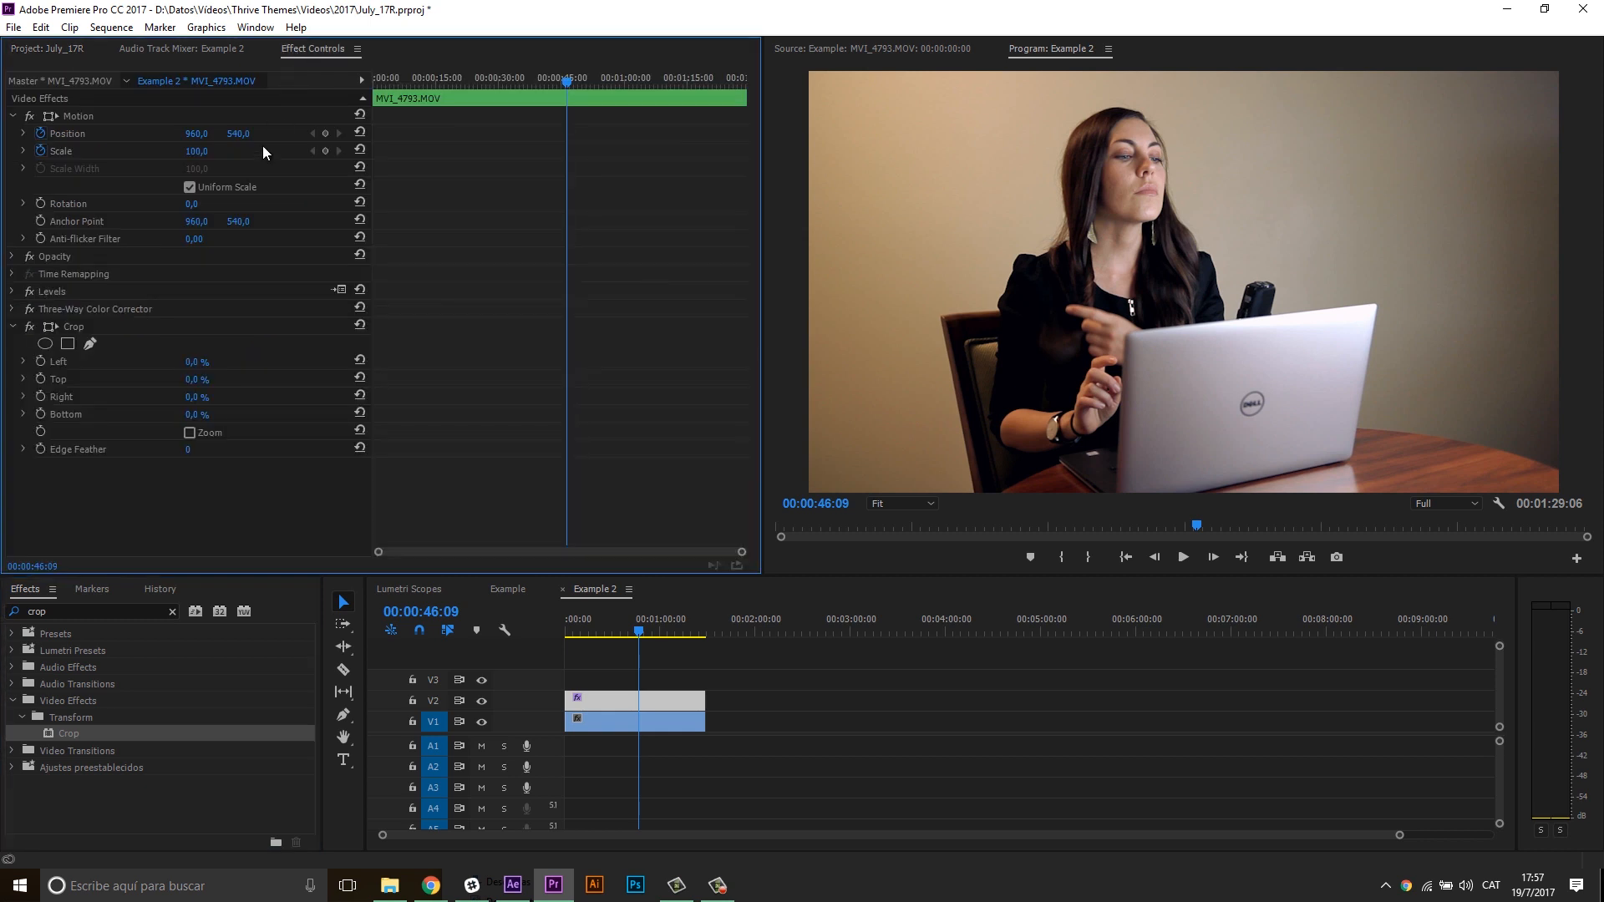
click(73, 328)
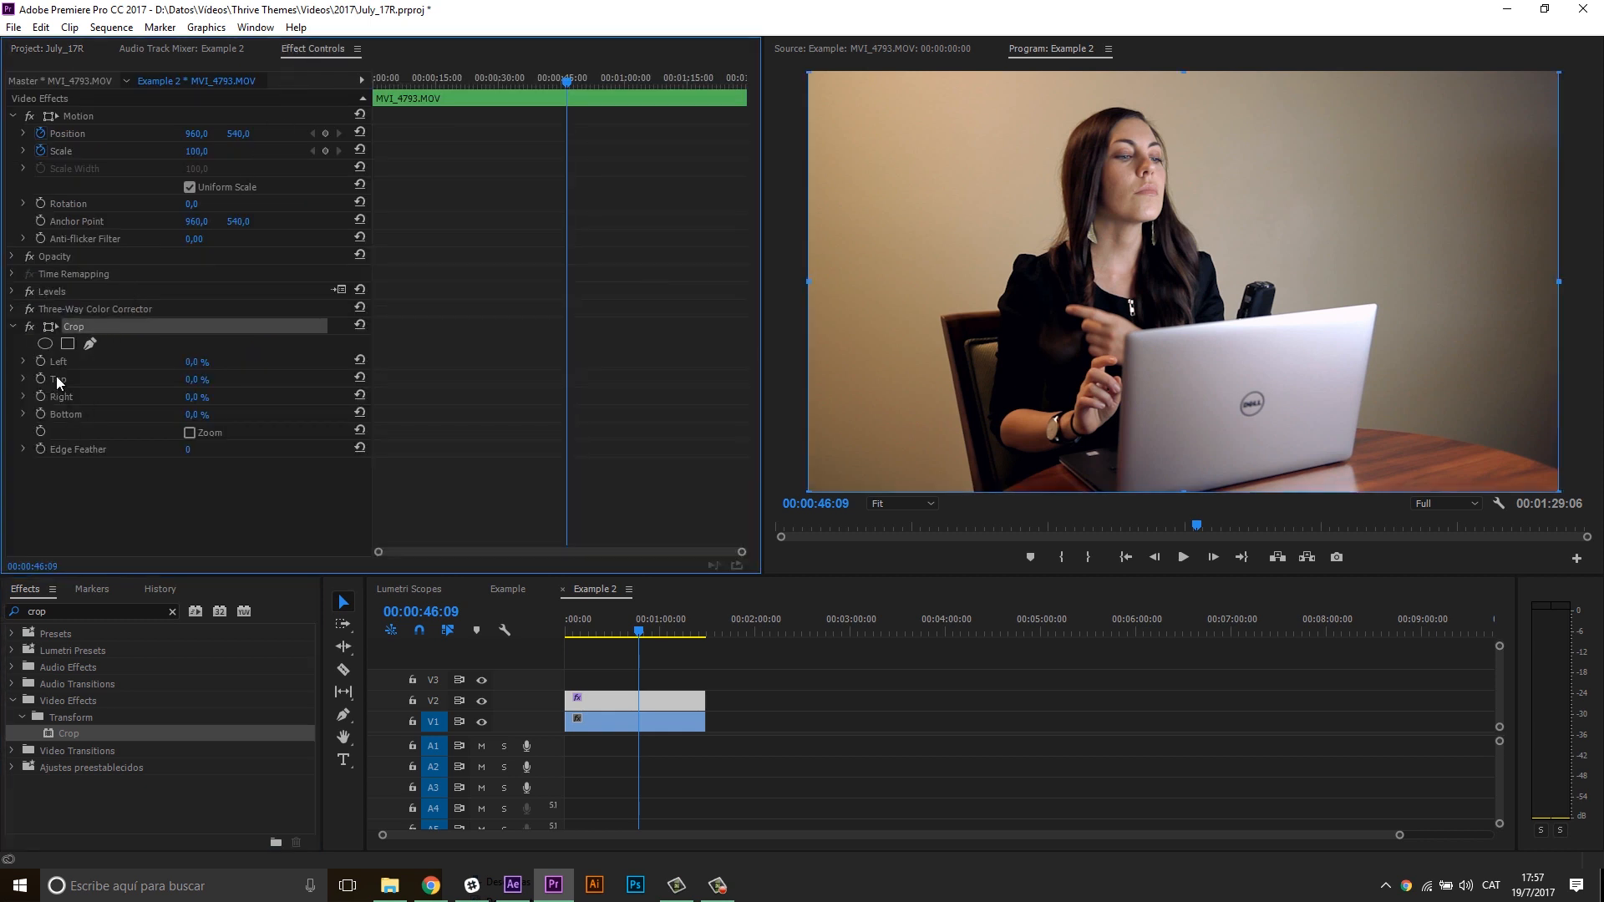
mouse_move(124, 392)
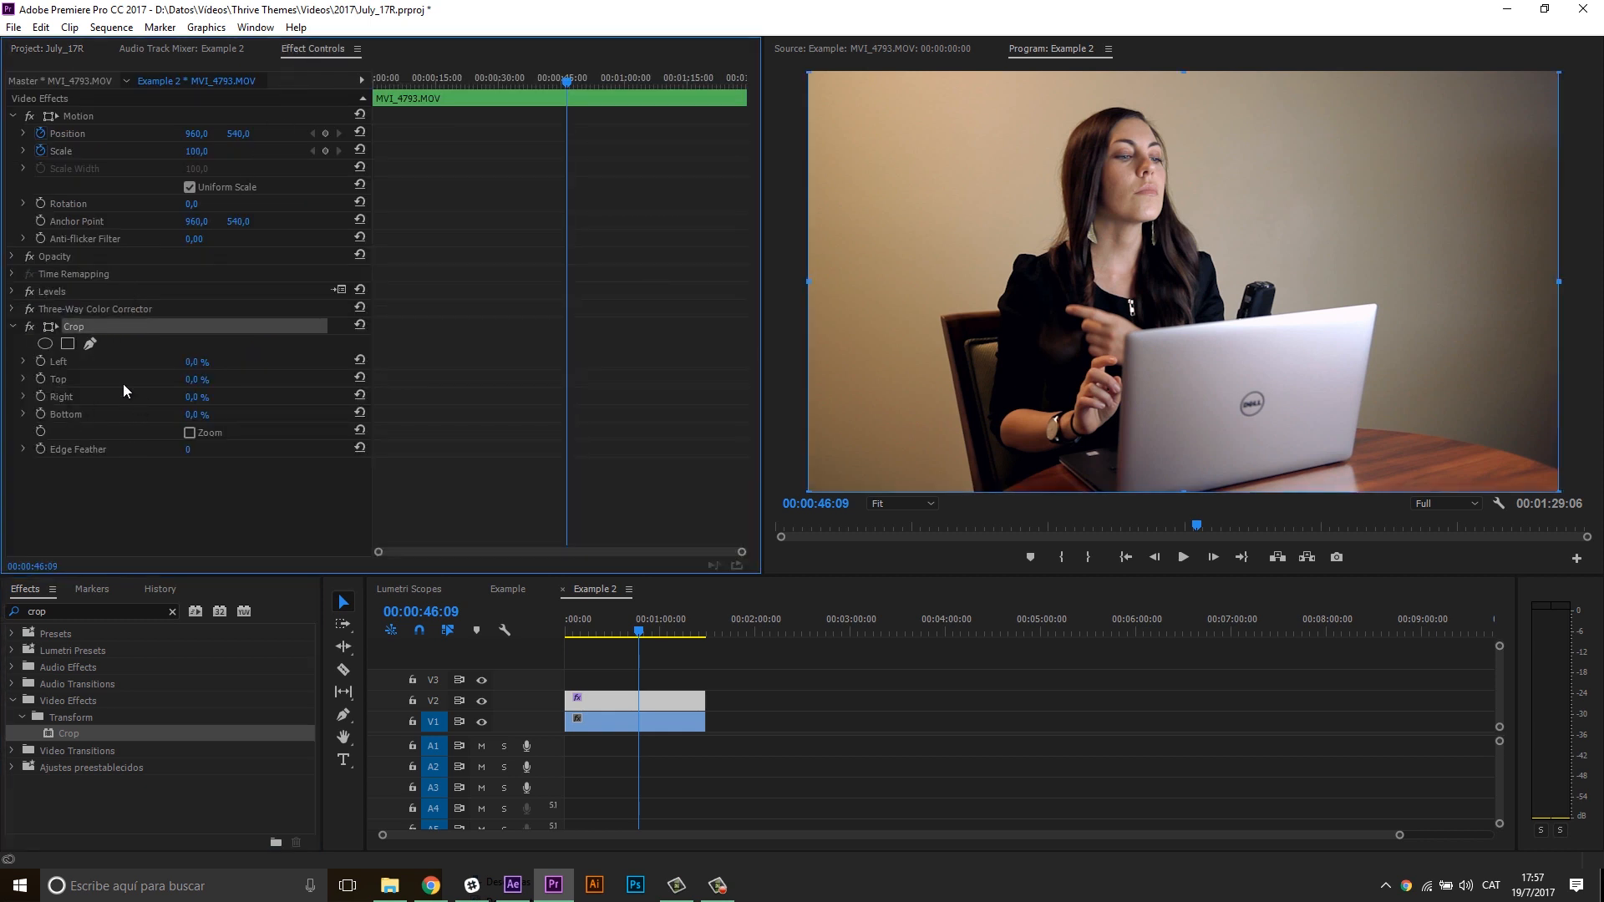
click(45, 344)
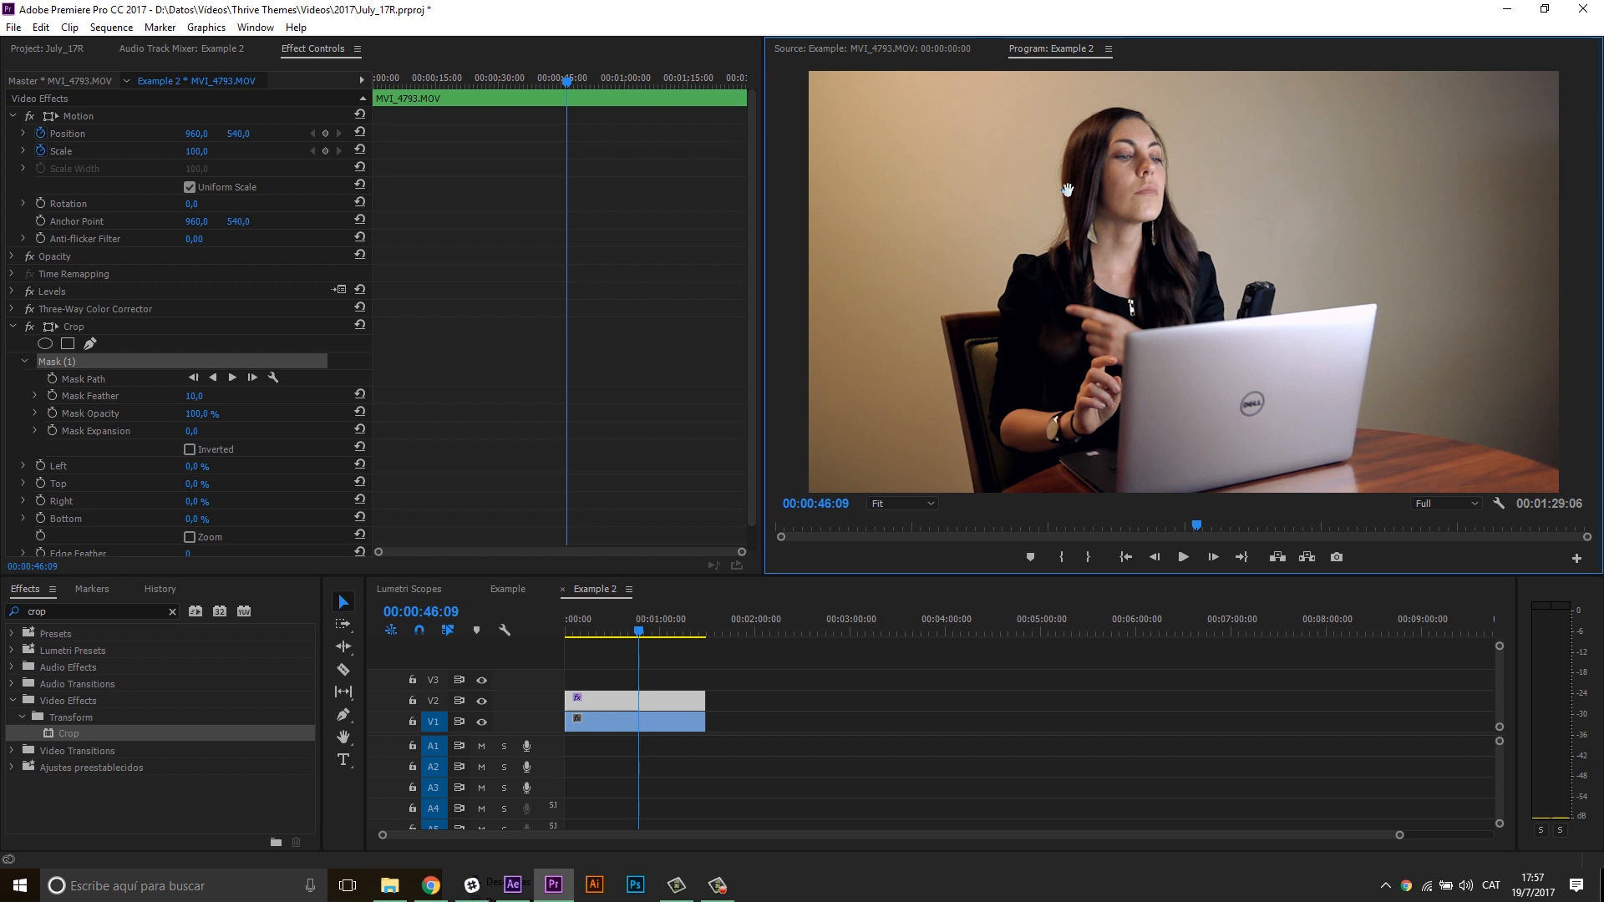
- Fit the ellipse mask around the presenter's head and invert it so only the circle shows
click(47, 344)
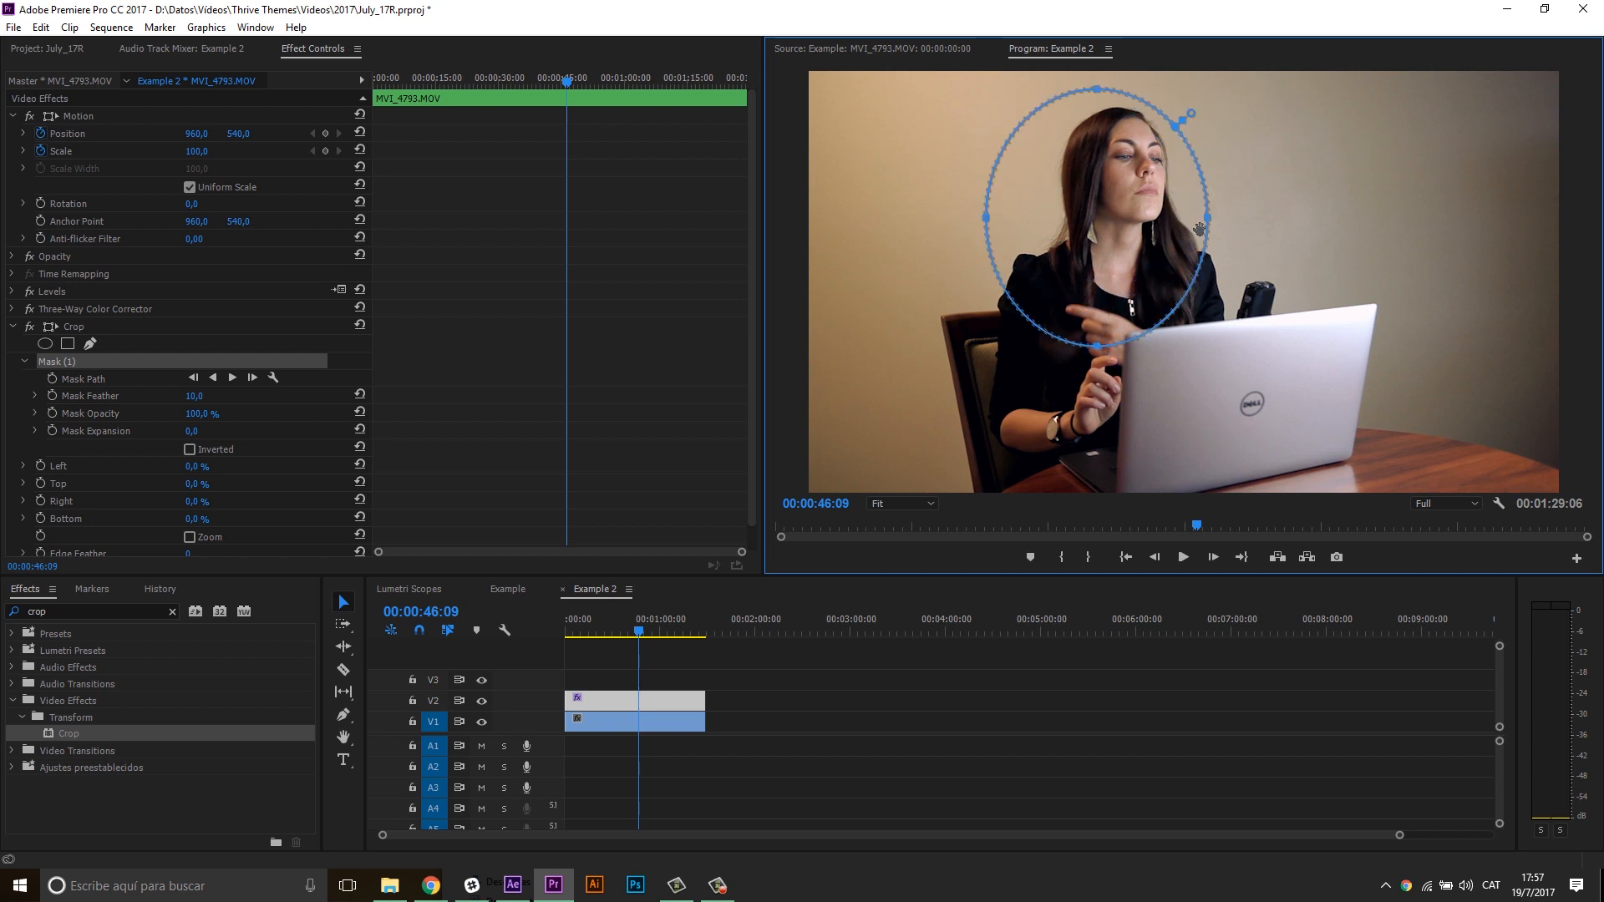
drag(1205, 217, 1254, 229)
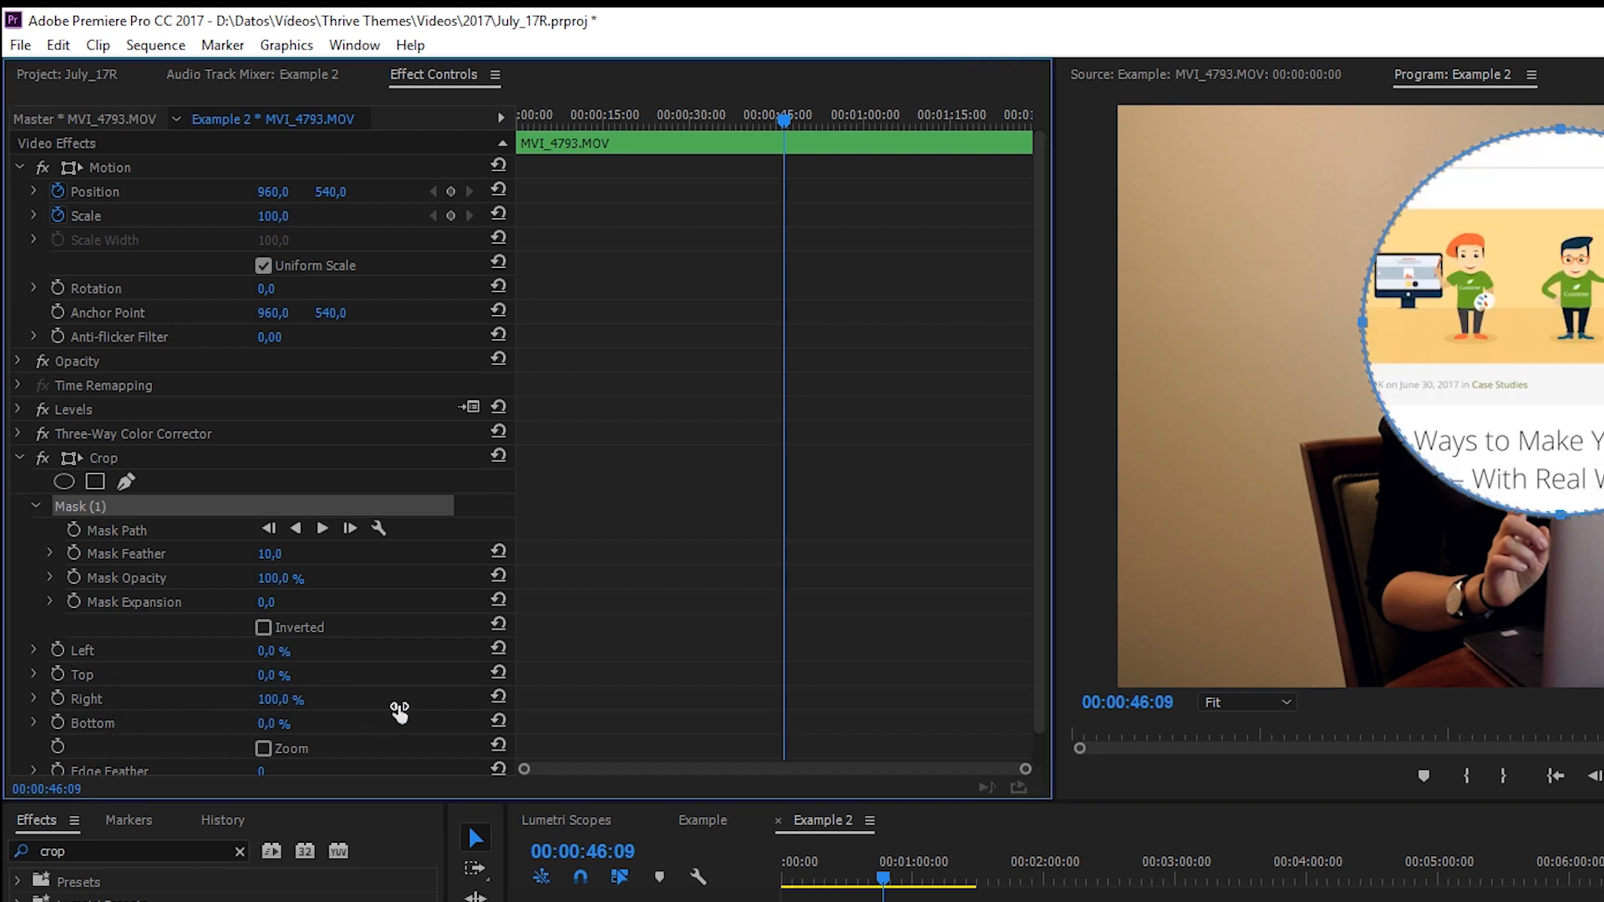
mouse_move(1384, 377)
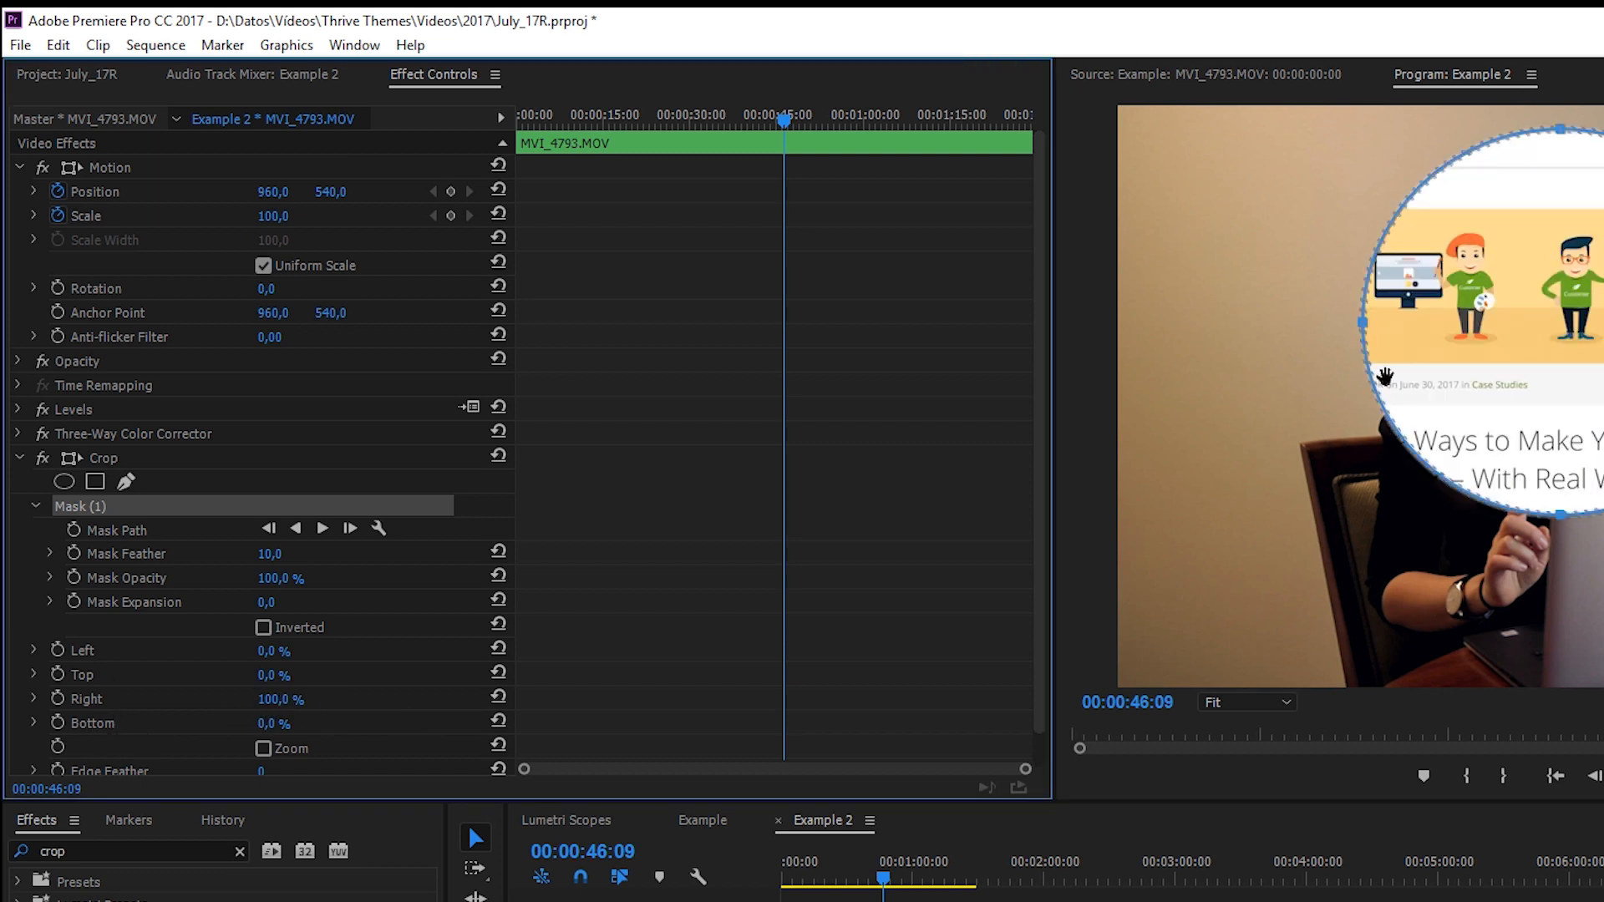
mouse_move(401, 562)
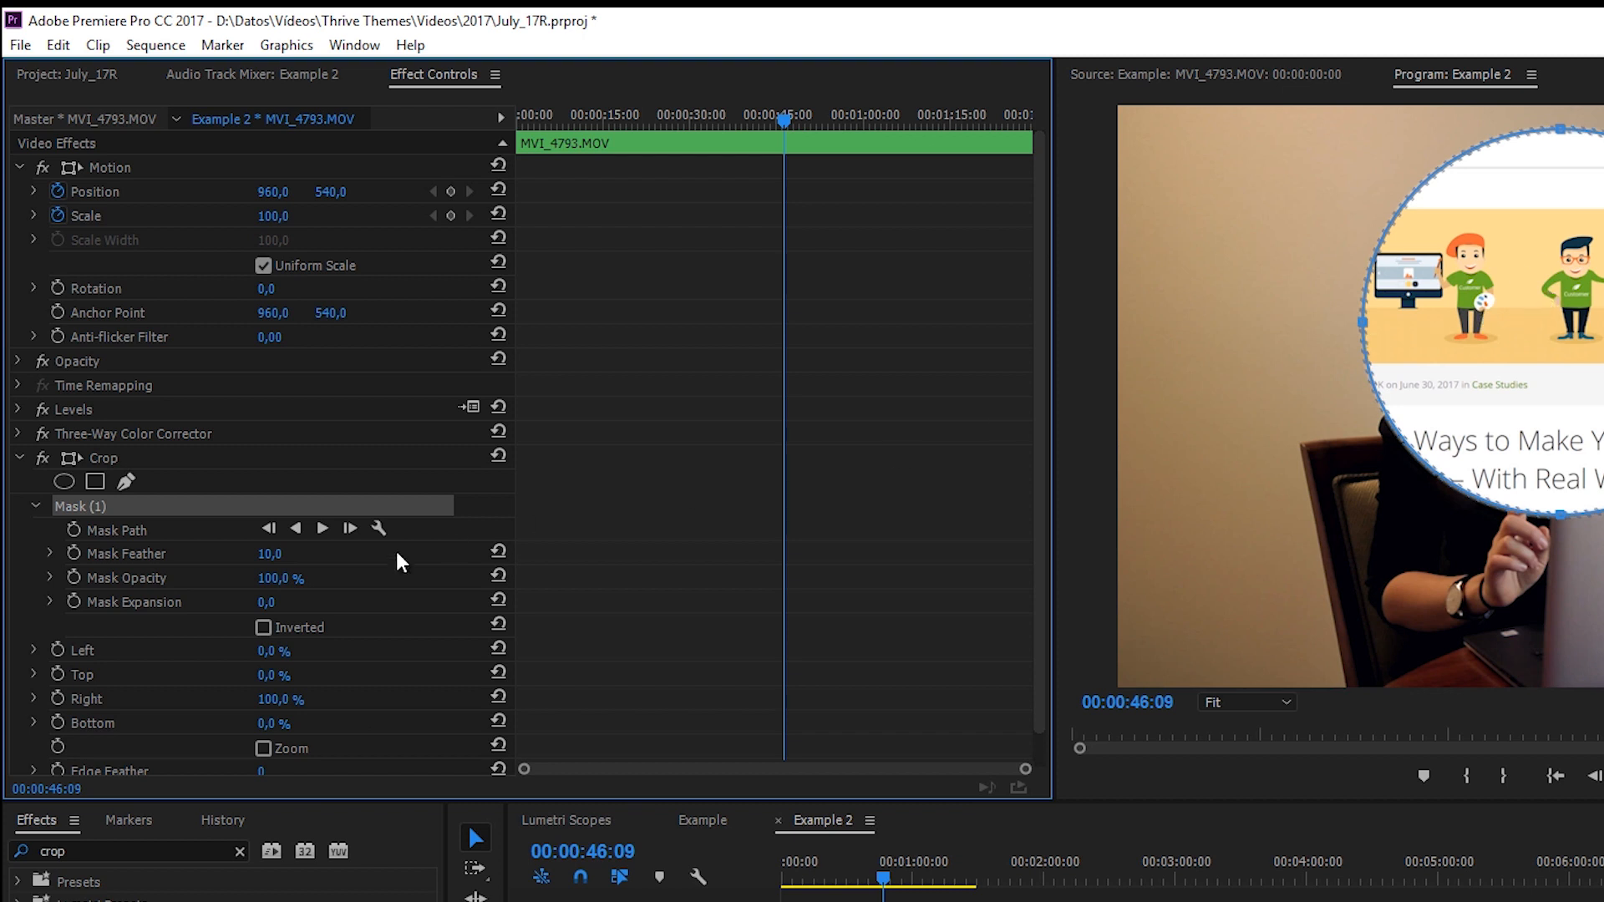
click(264, 627)
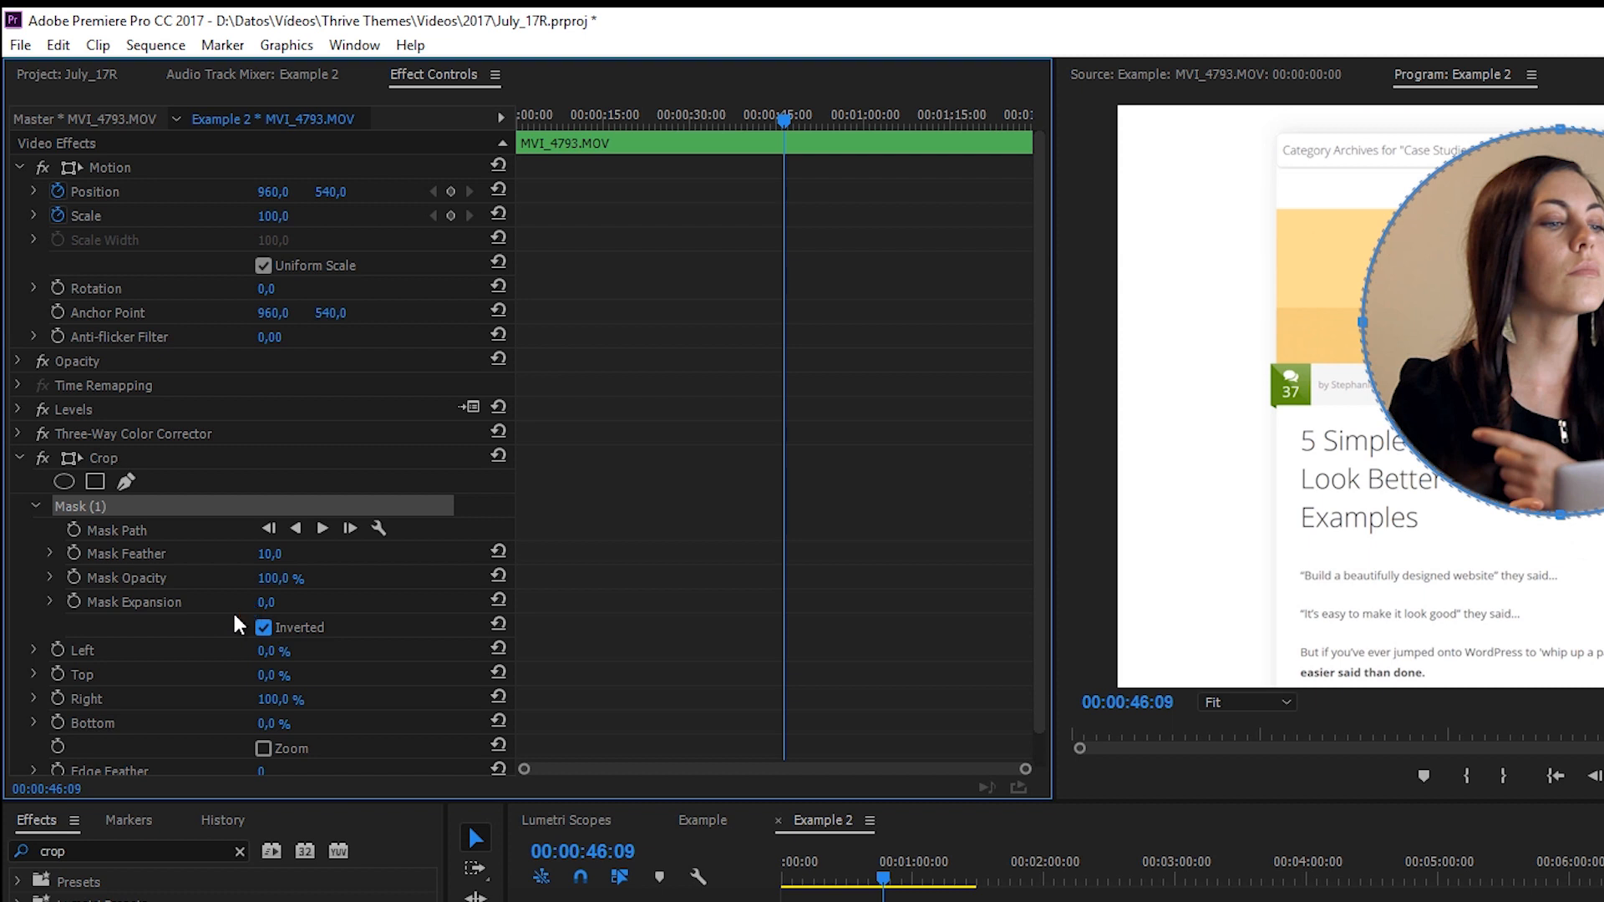
mouse_move(242, 629)
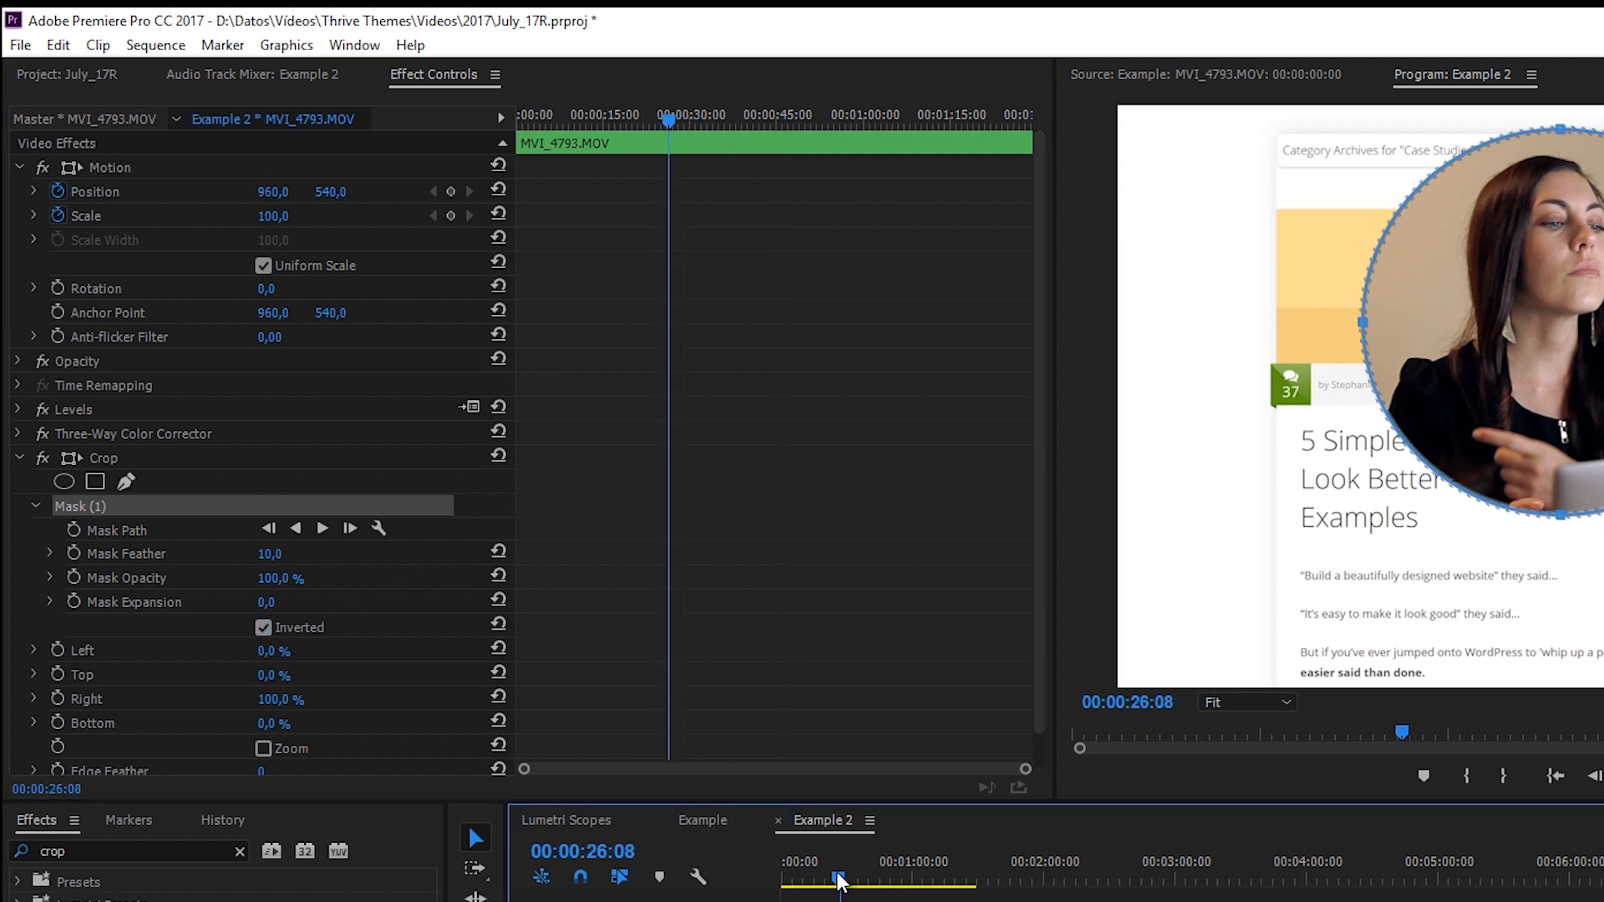
- Move the playhead back toward the bubble section to set up the Mask Expansion keyframes
drag(839, 883, 815, 883)
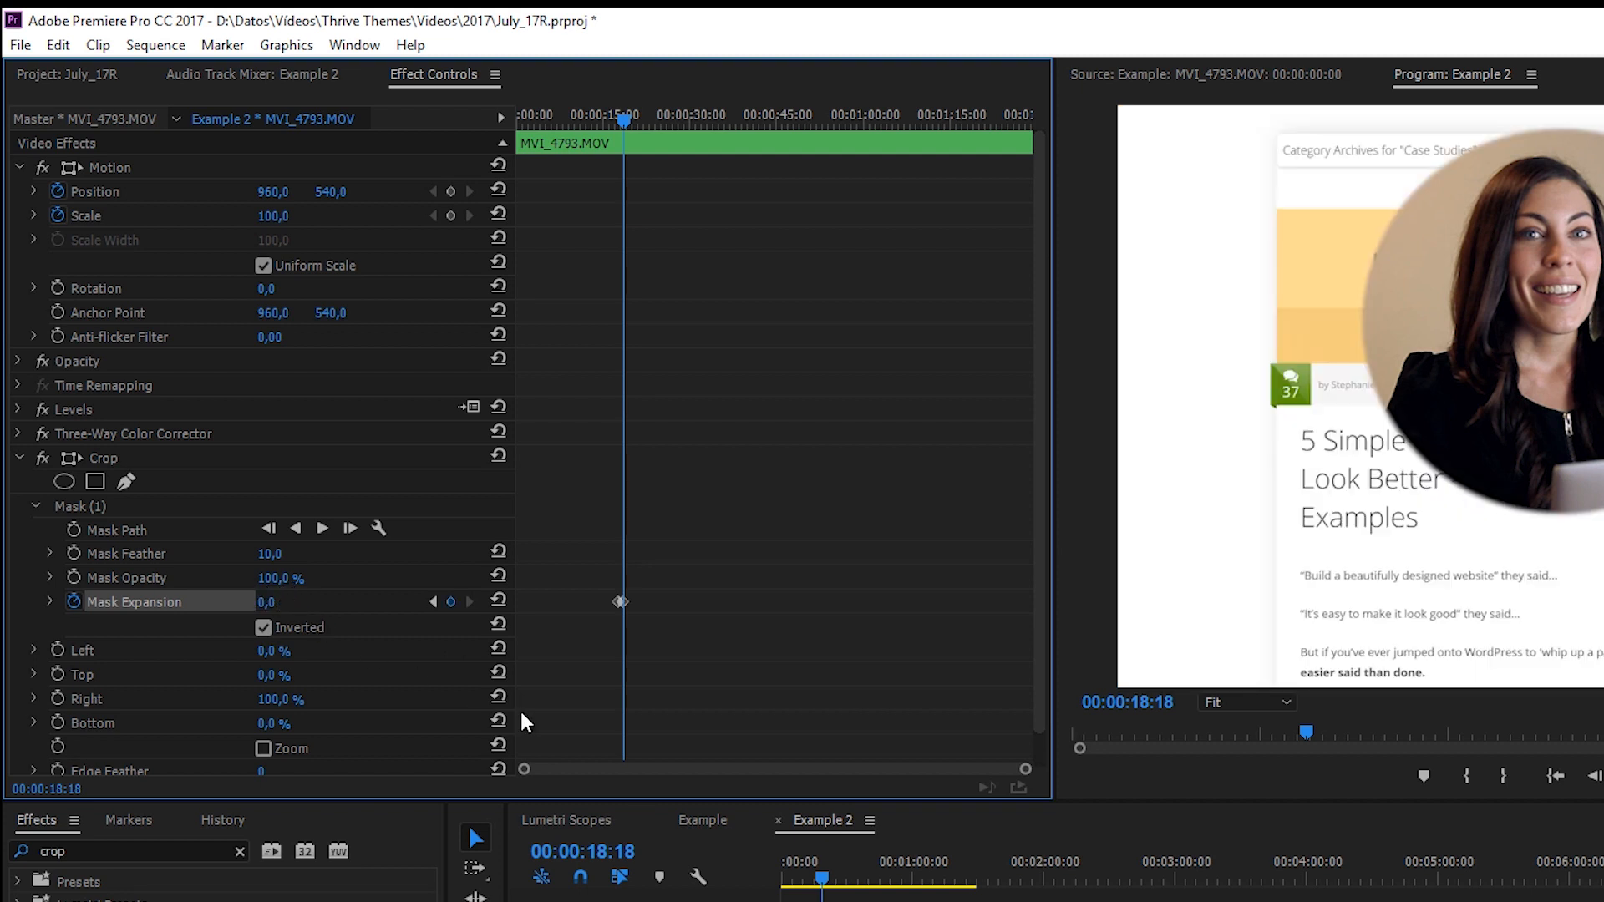
mouse_move(1403, 354)
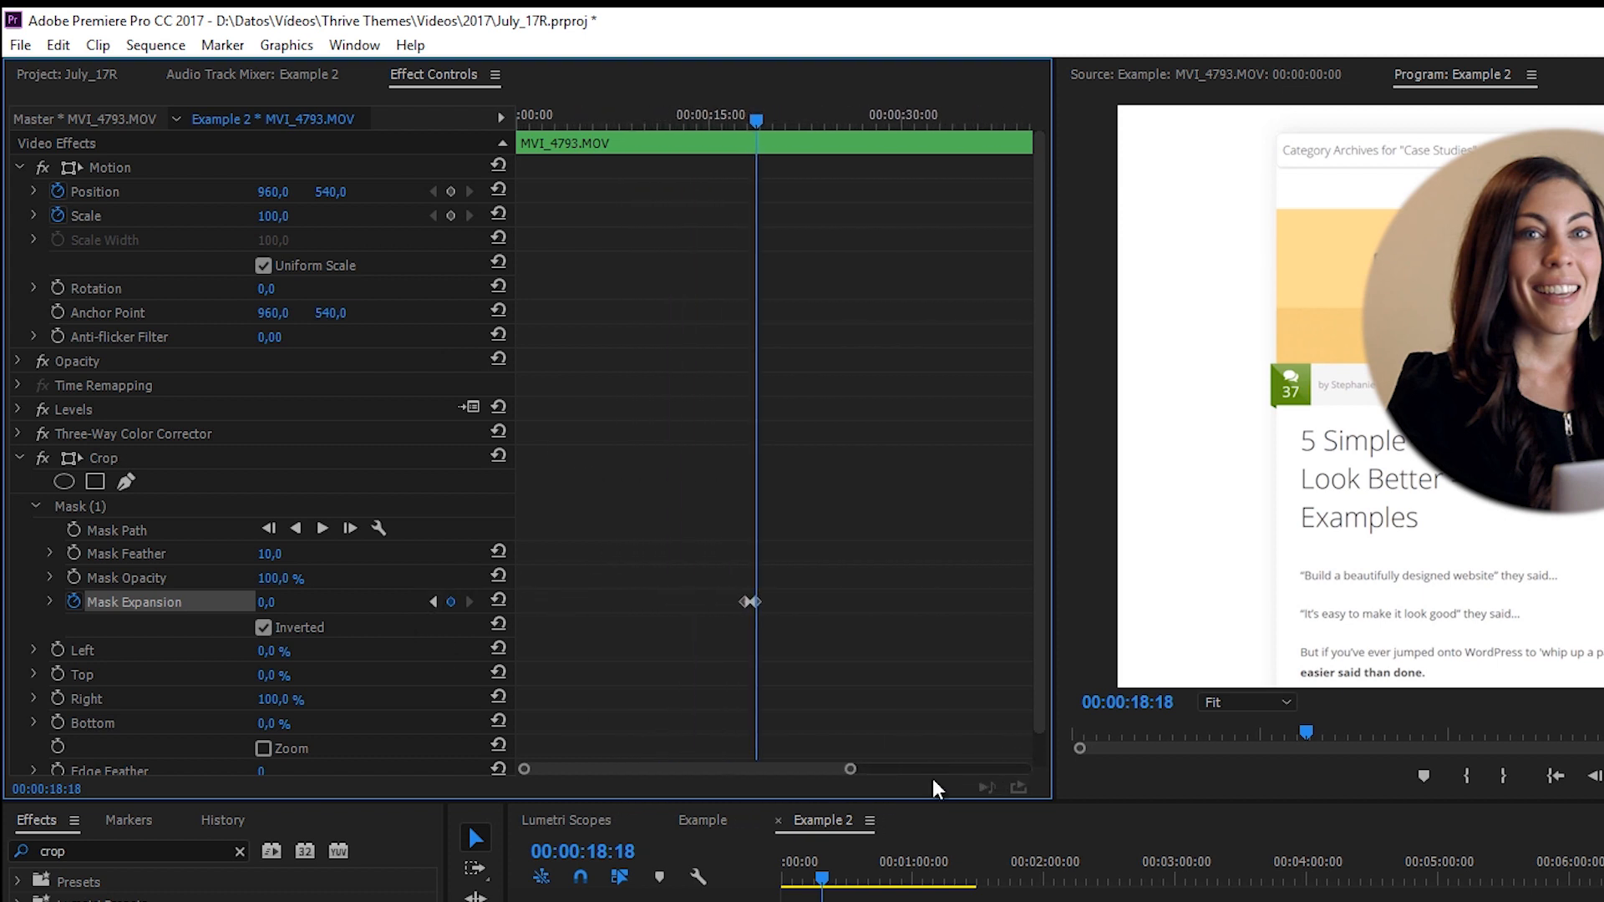
mouse_move(757, 610)
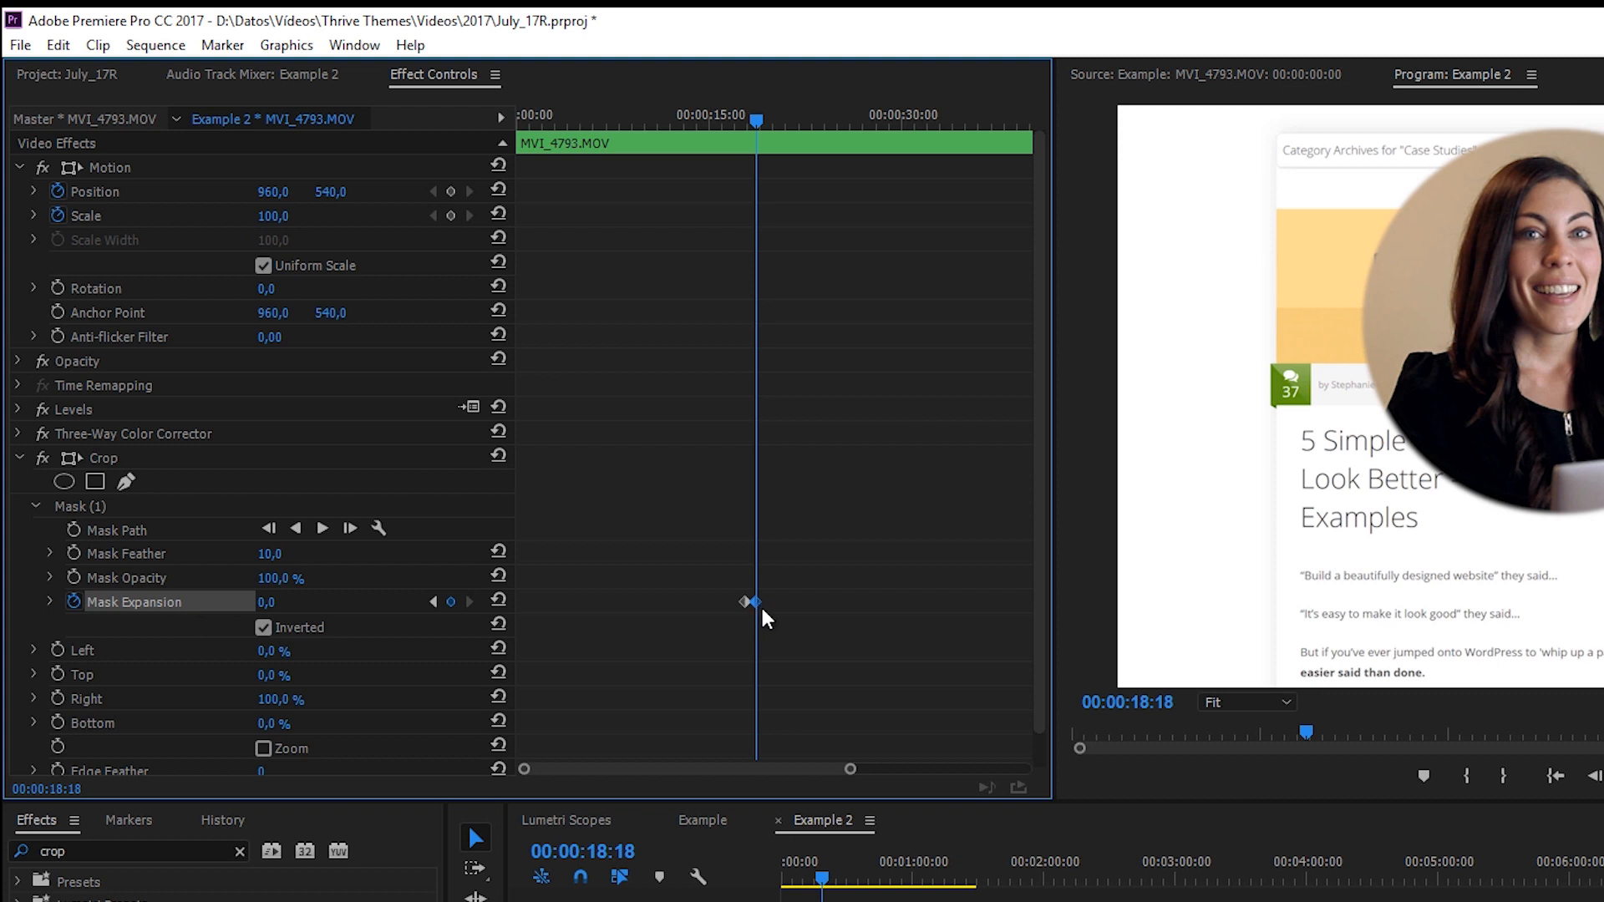
mouse_move(759, 620)
text(40)
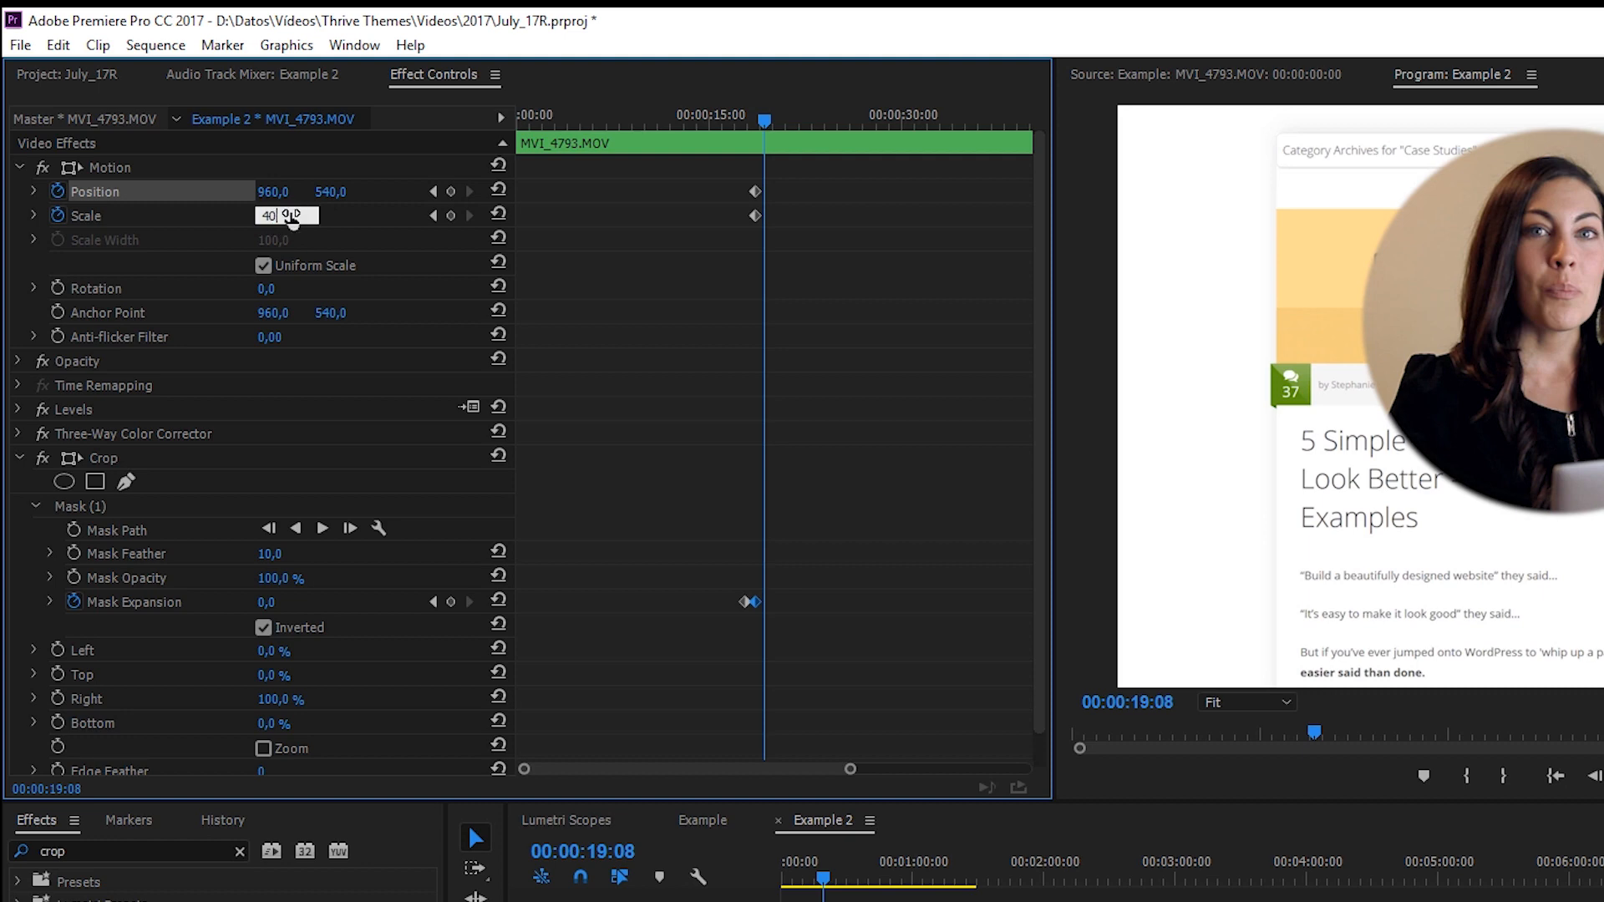
- Set Scale to 40 at 19:08 and scrub to preview the presenter shrinking into the lower-right bubble
key(Enter)
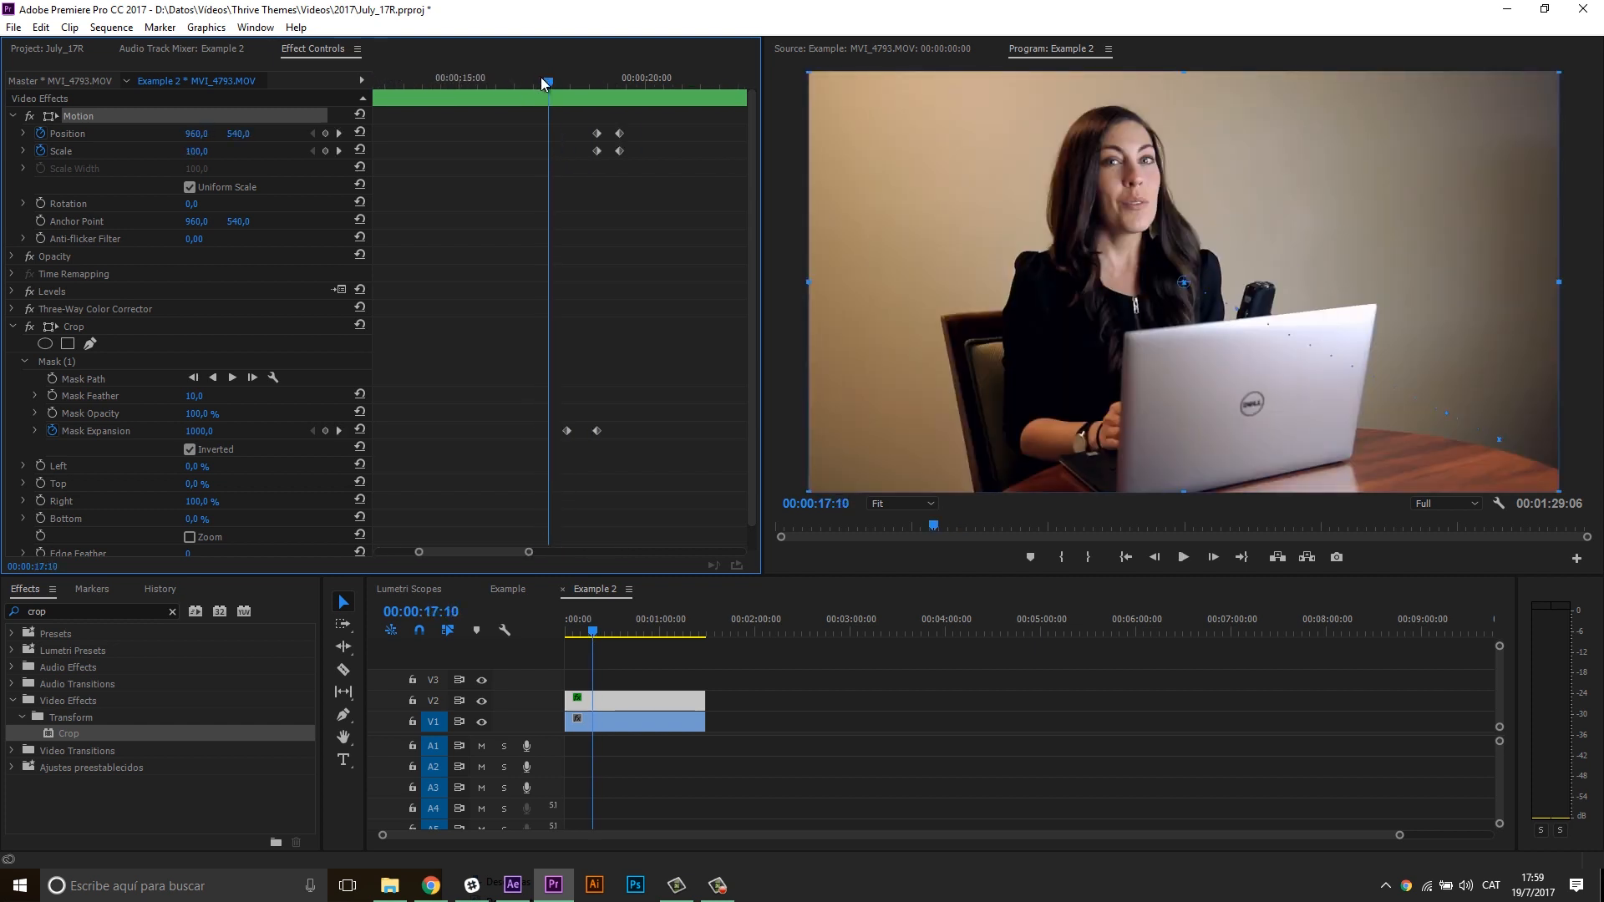
click(1183, 556)
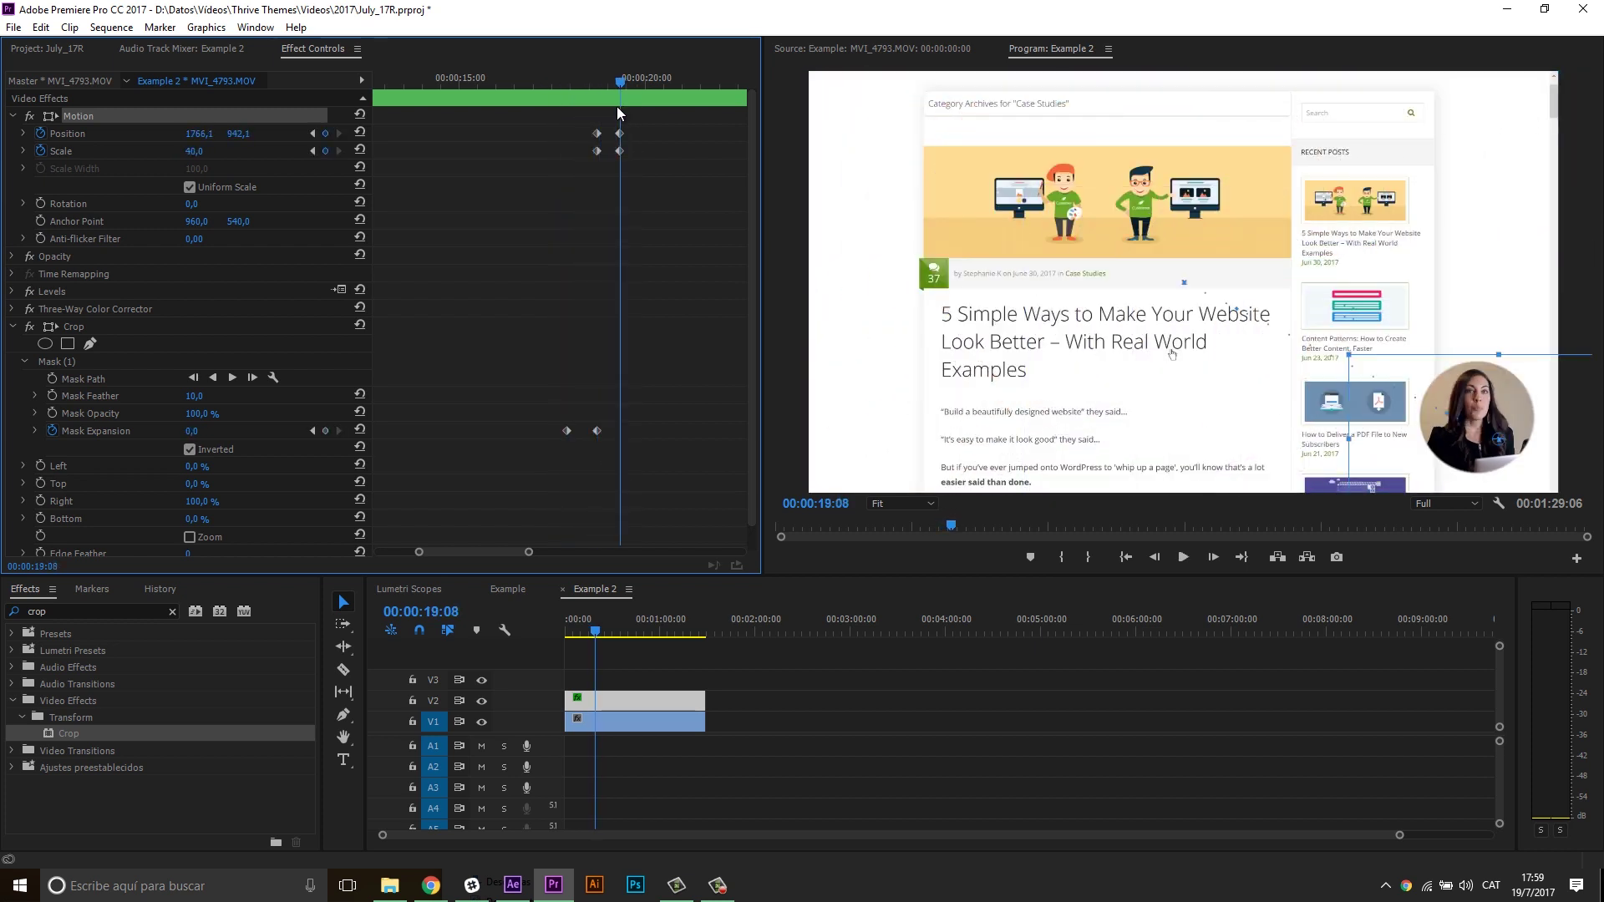
drag(618, 80, 579, 80)
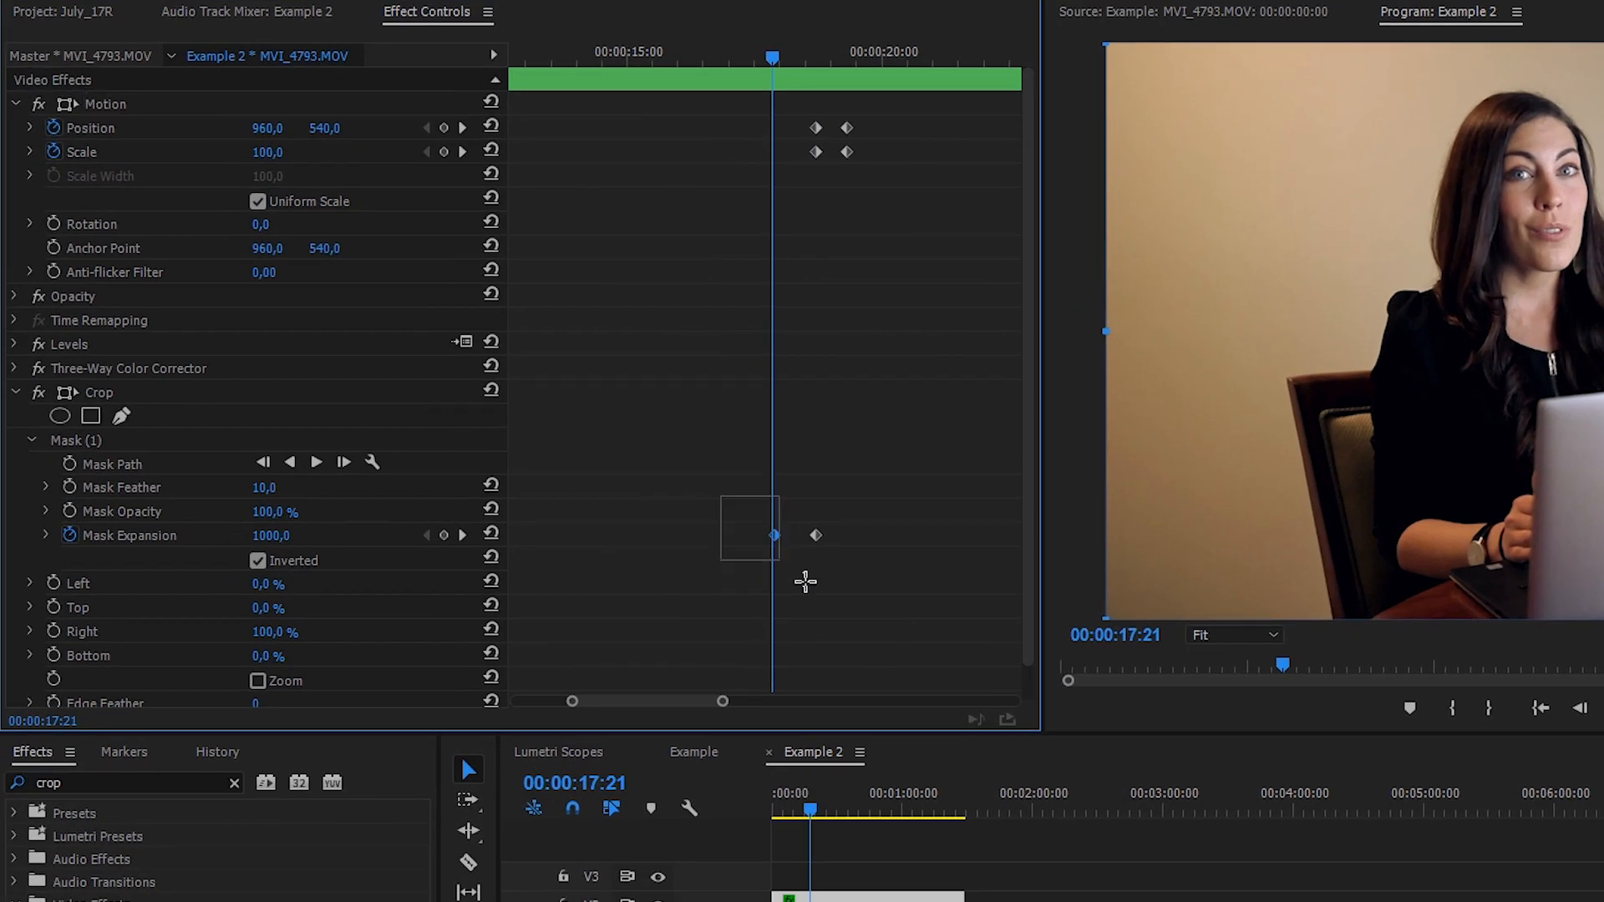
- Give the Mask Expansion, Scale and Position bubble-in keyframes eased temporal interpolation
right_click(772, 535)
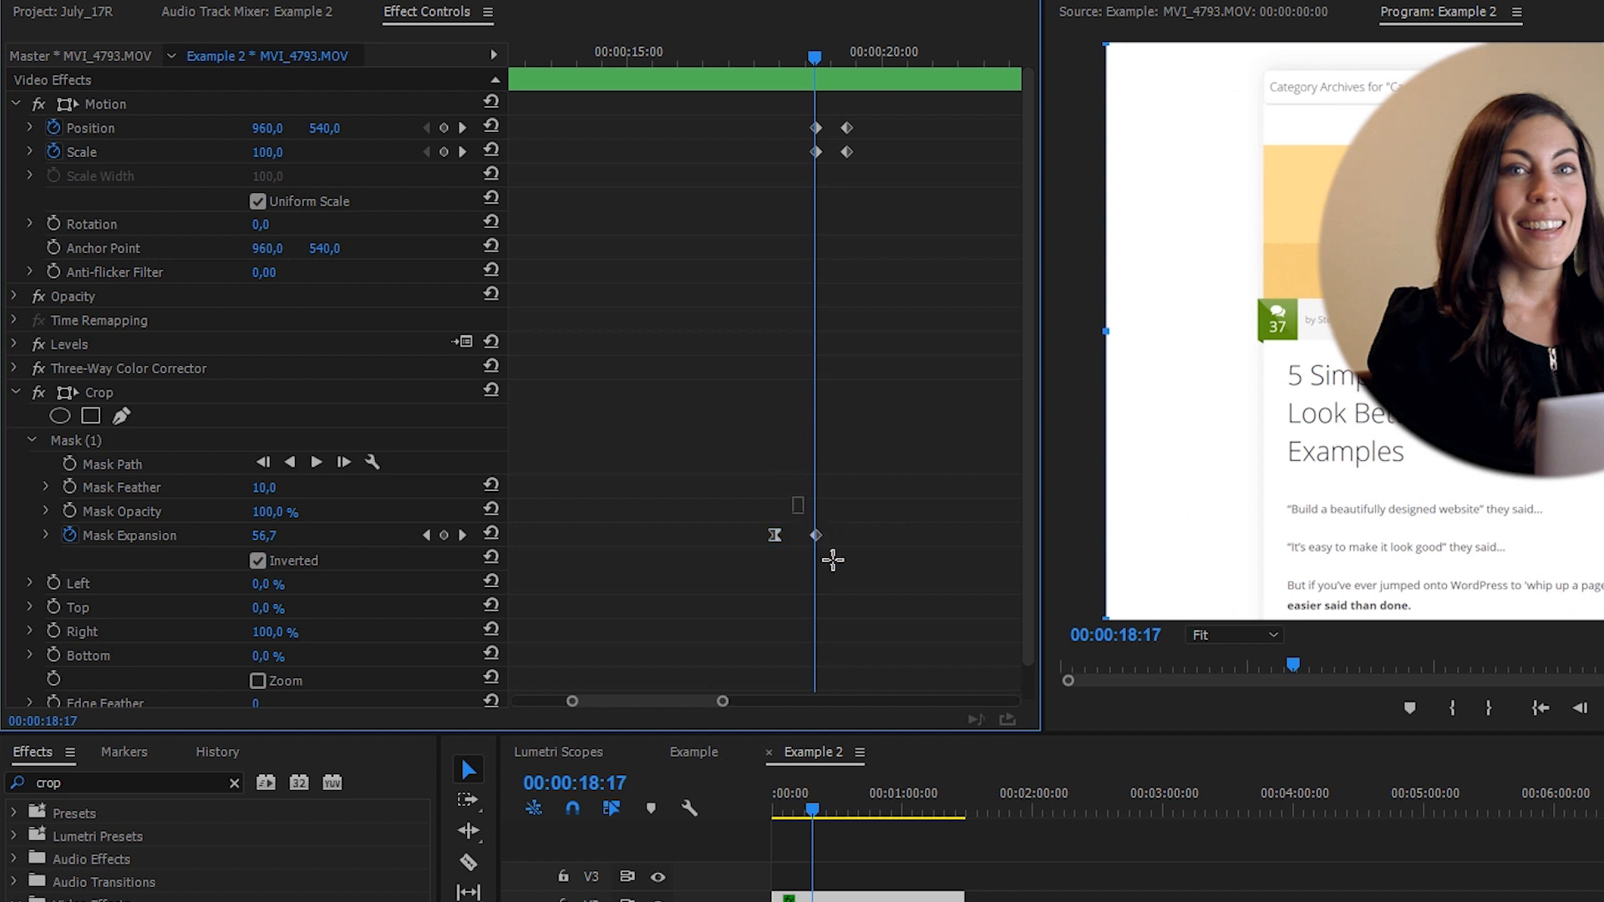
right_click(815, 534)
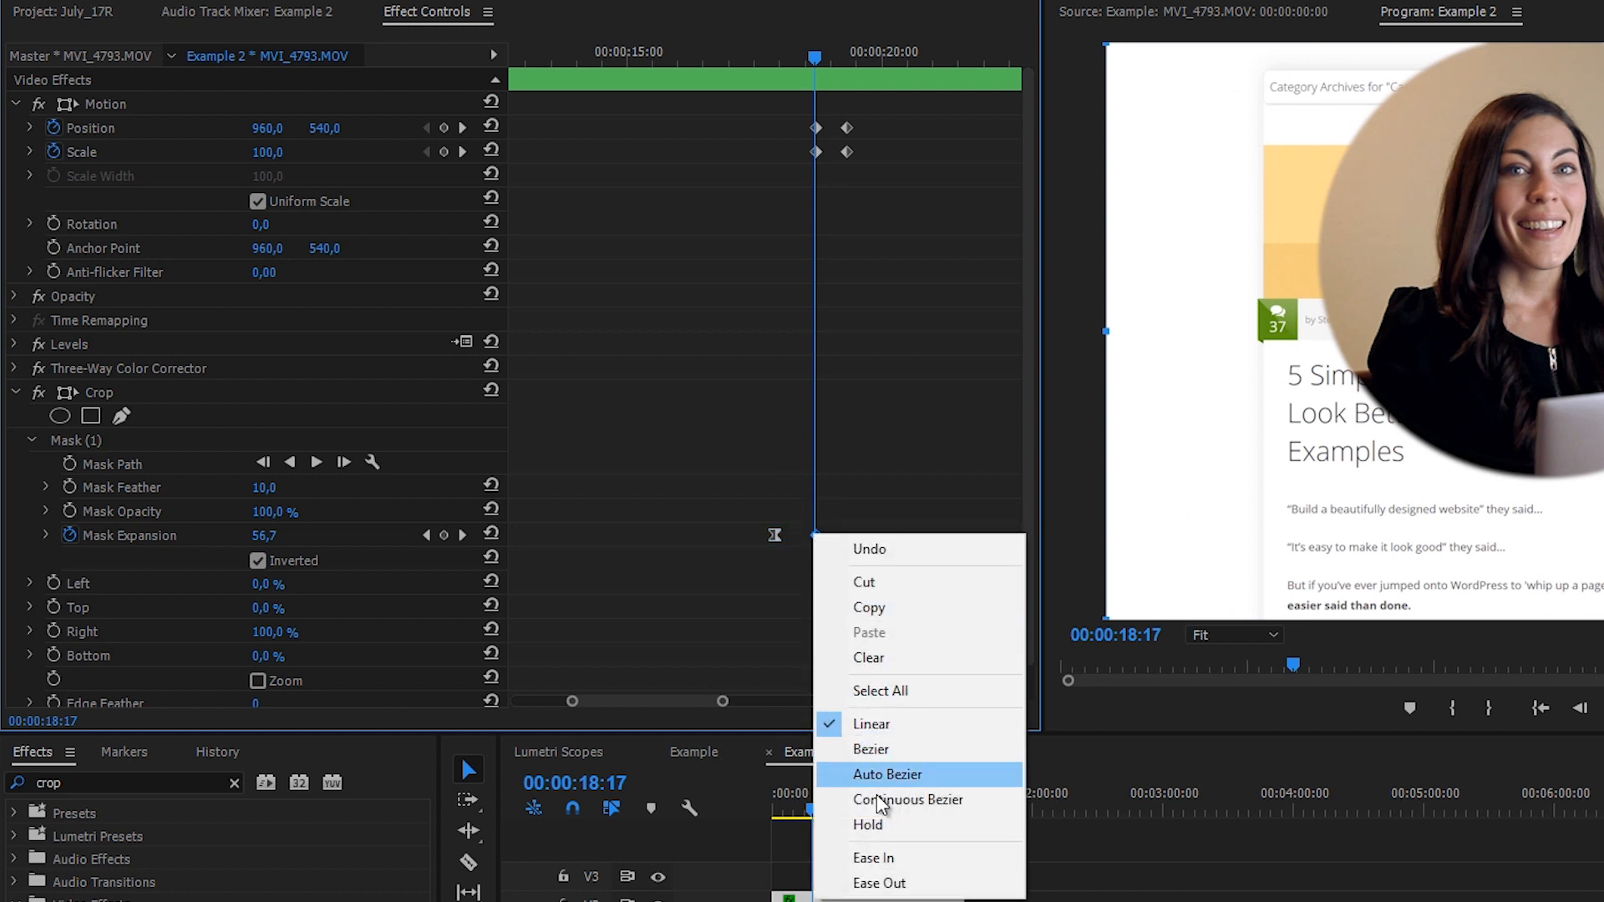
mouse_move(929, 871)
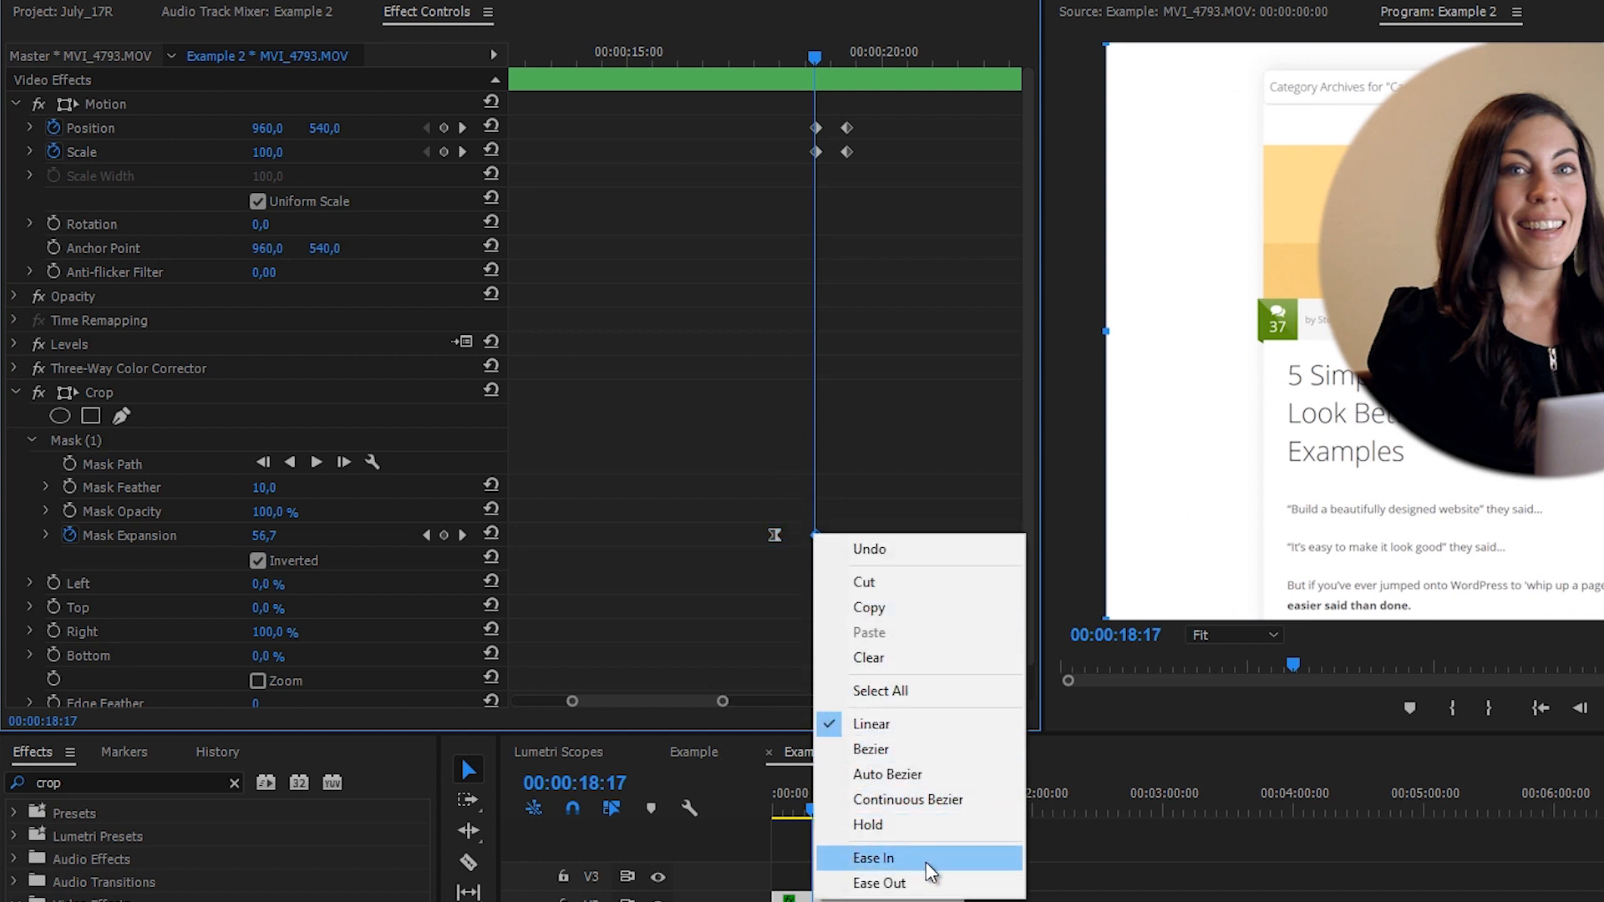
click(876, 859)
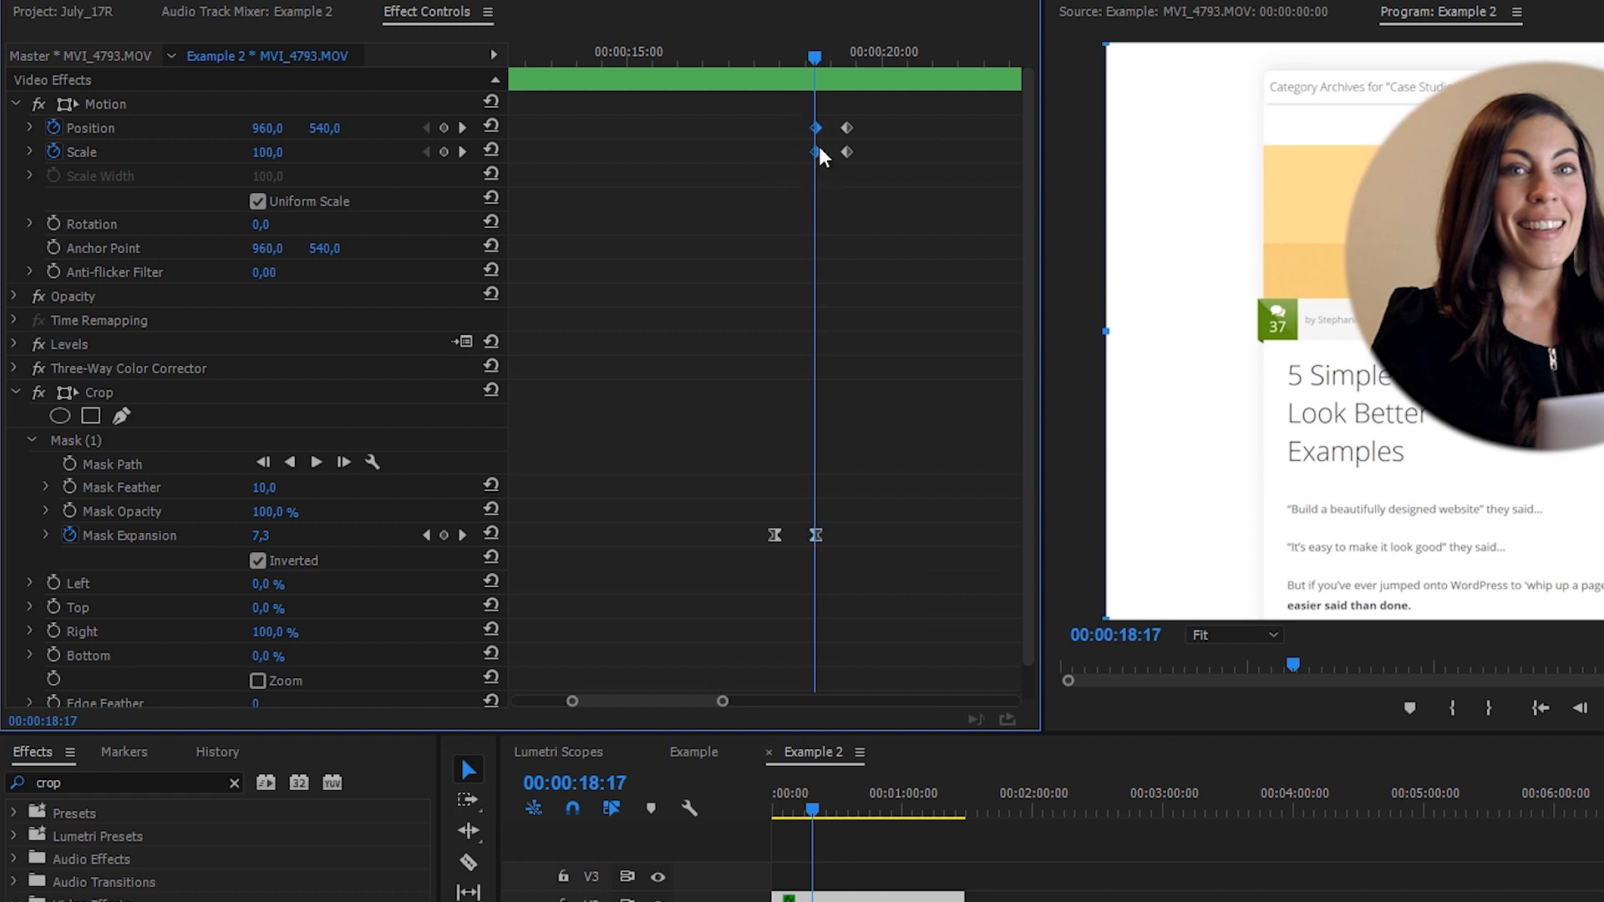
right_click(814, 150)
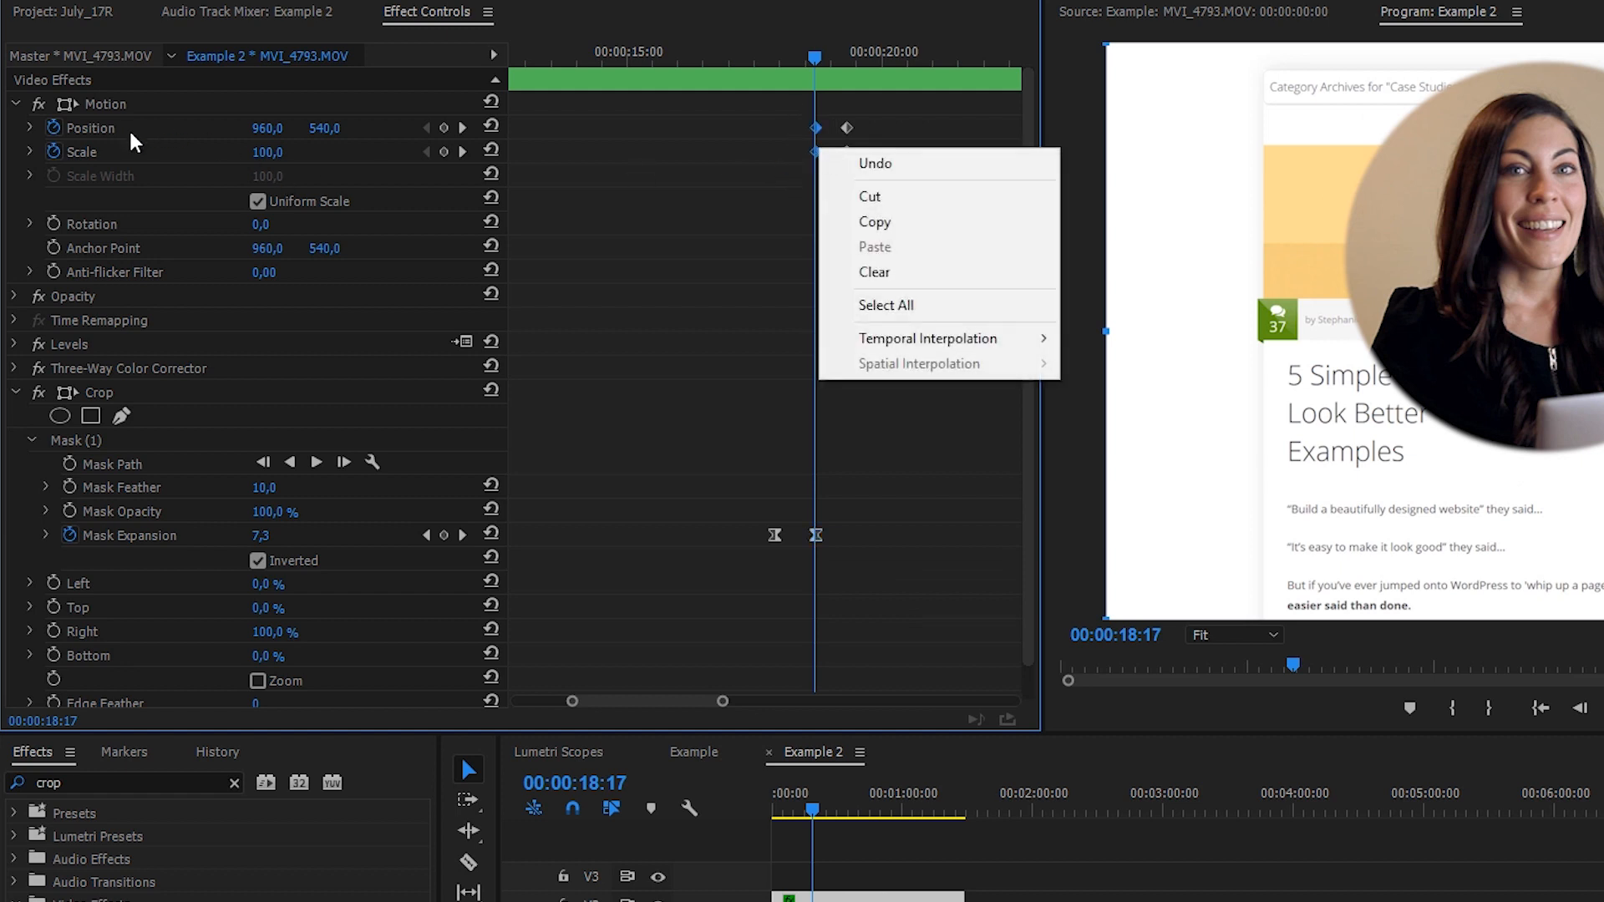
mouse_move(929, 338)
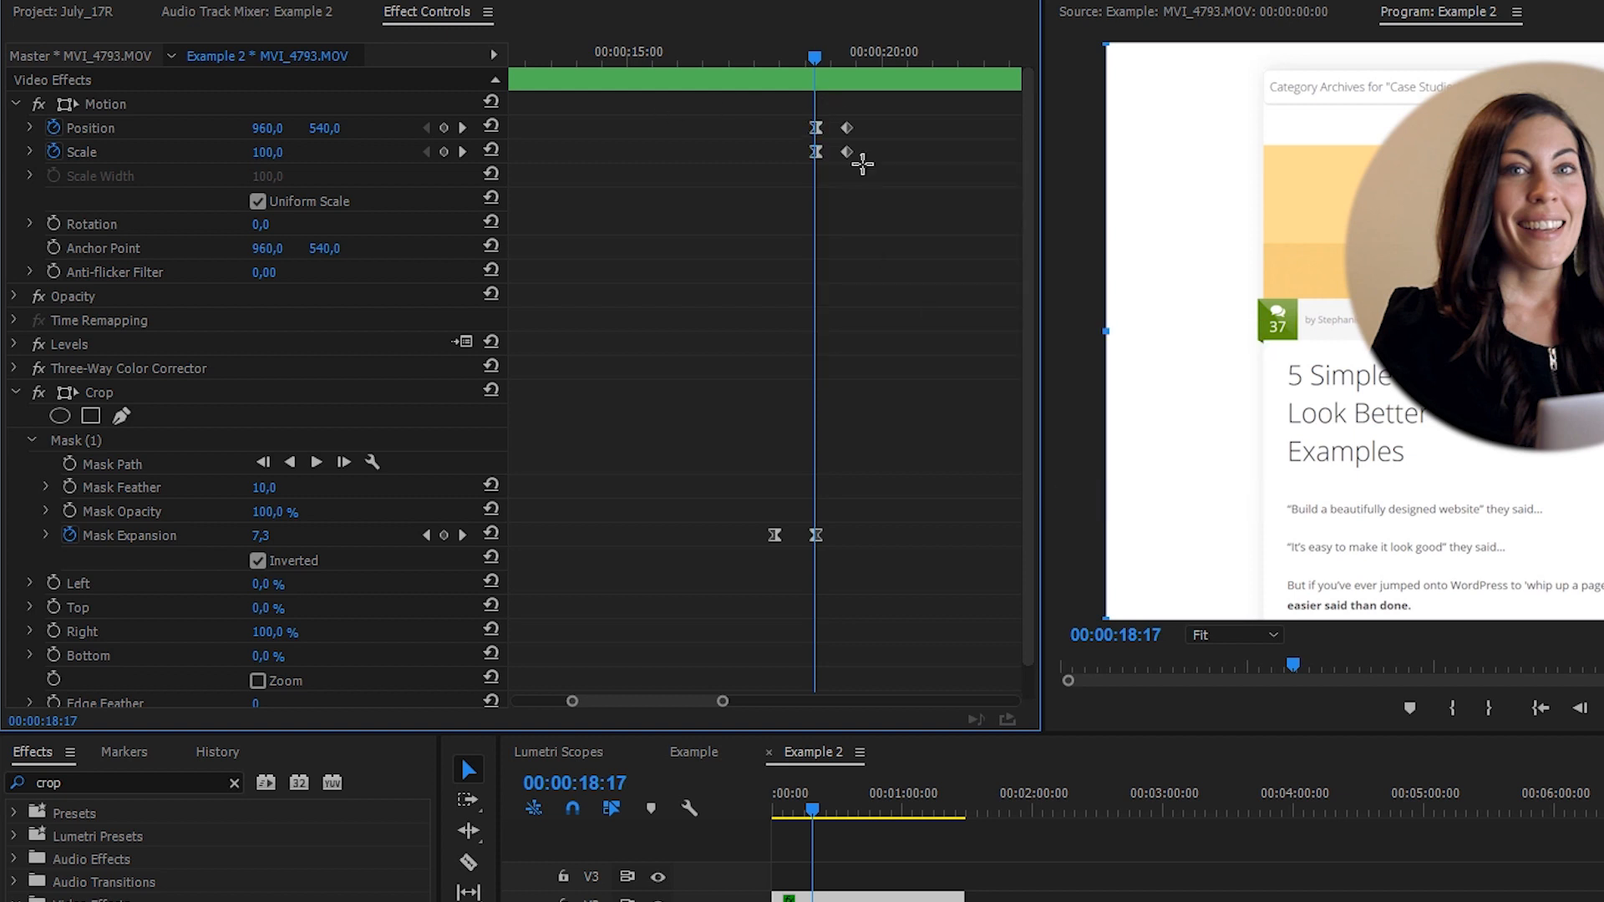
right_click(847, 152)
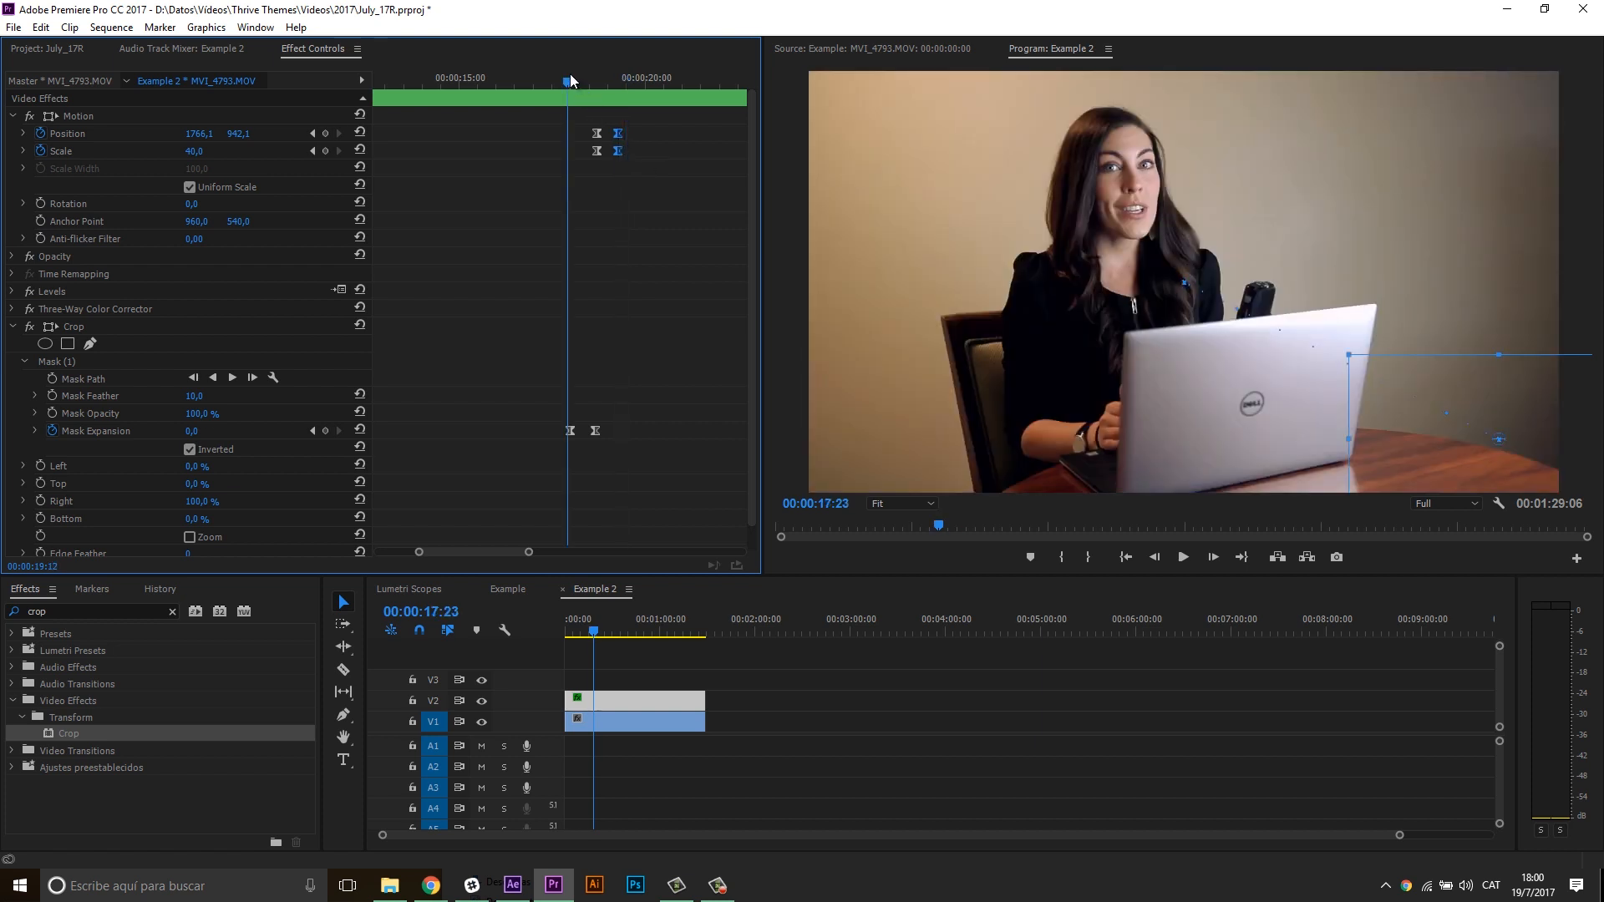
click(1183, 557)
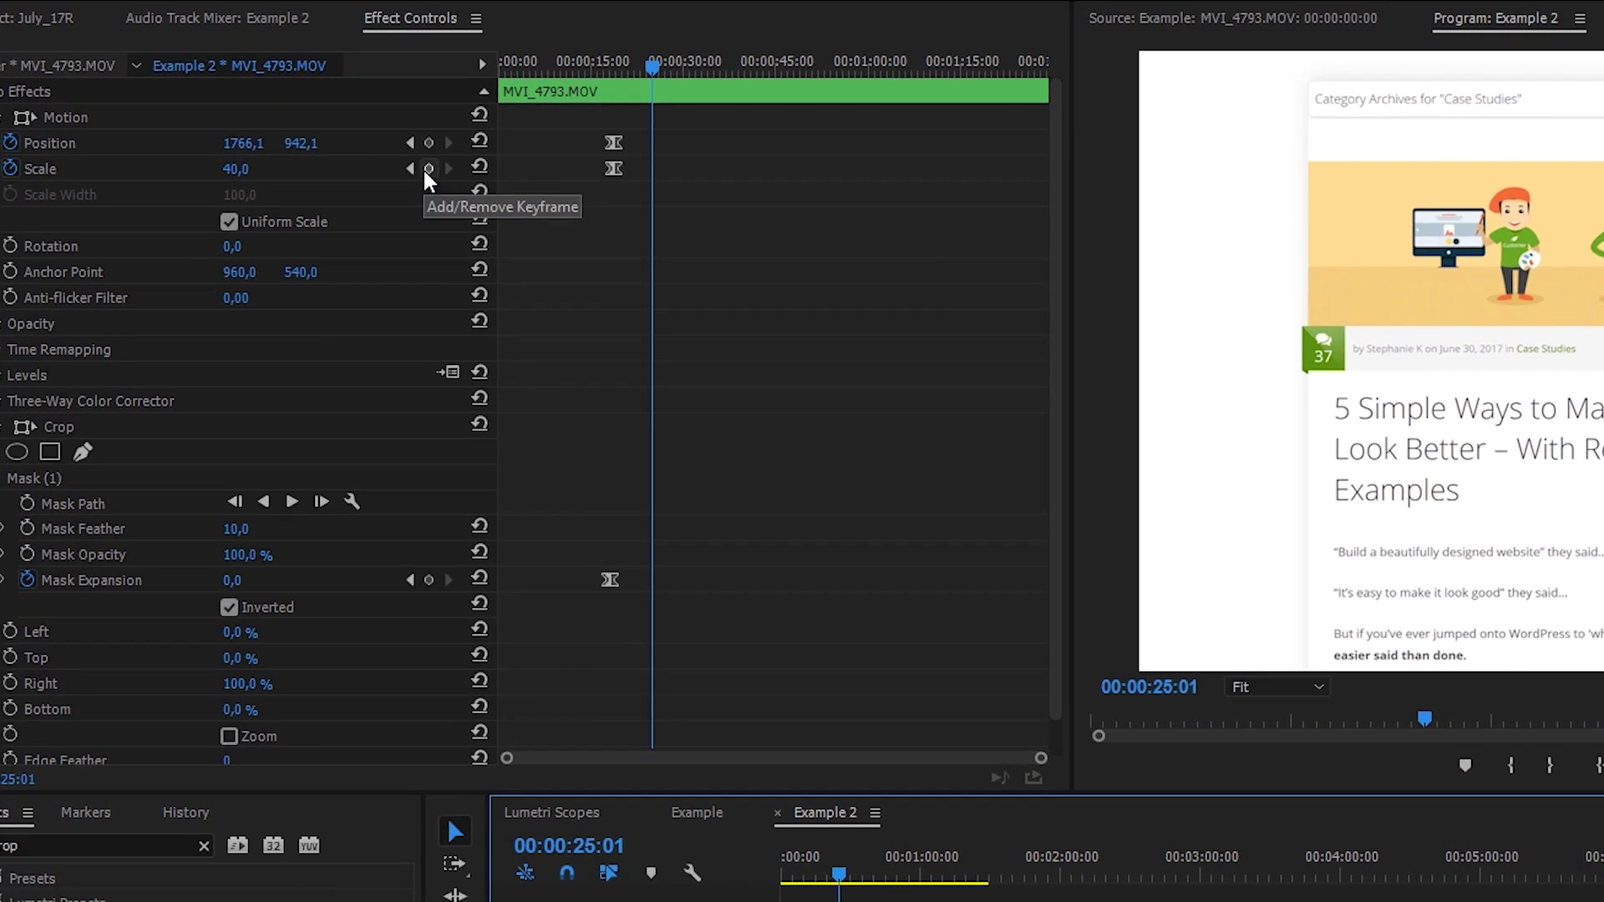
mouse_move(451, 167)
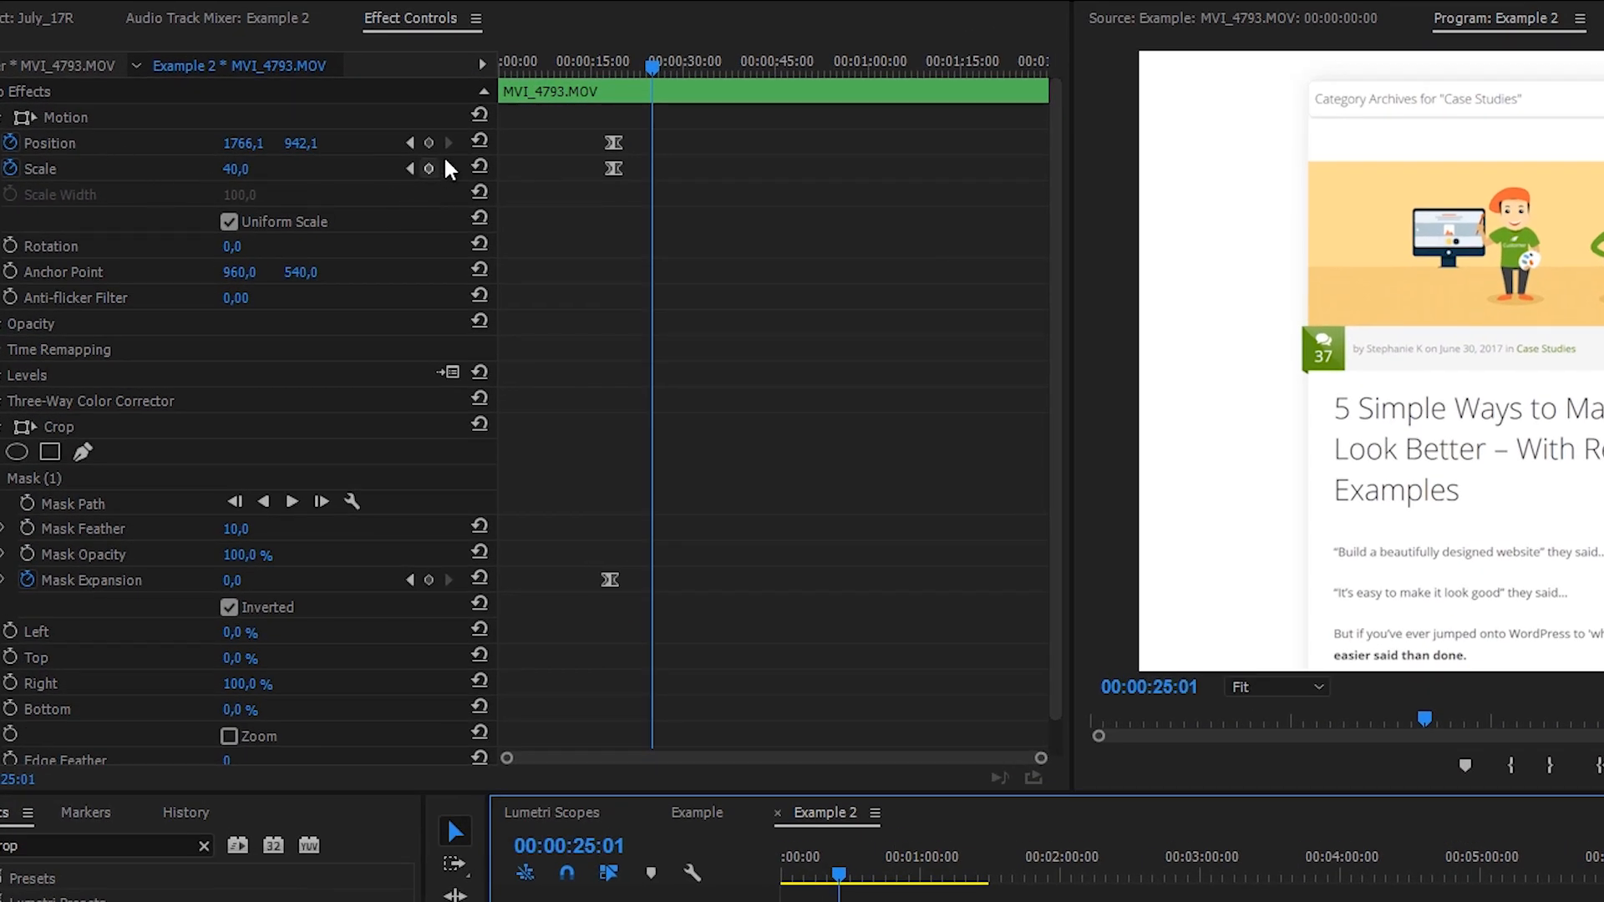
- Keyframe Position/Scale at 25:01, reset Motion to full centred frame at 26:06, and ease out the new keyframes
click(428, 169)
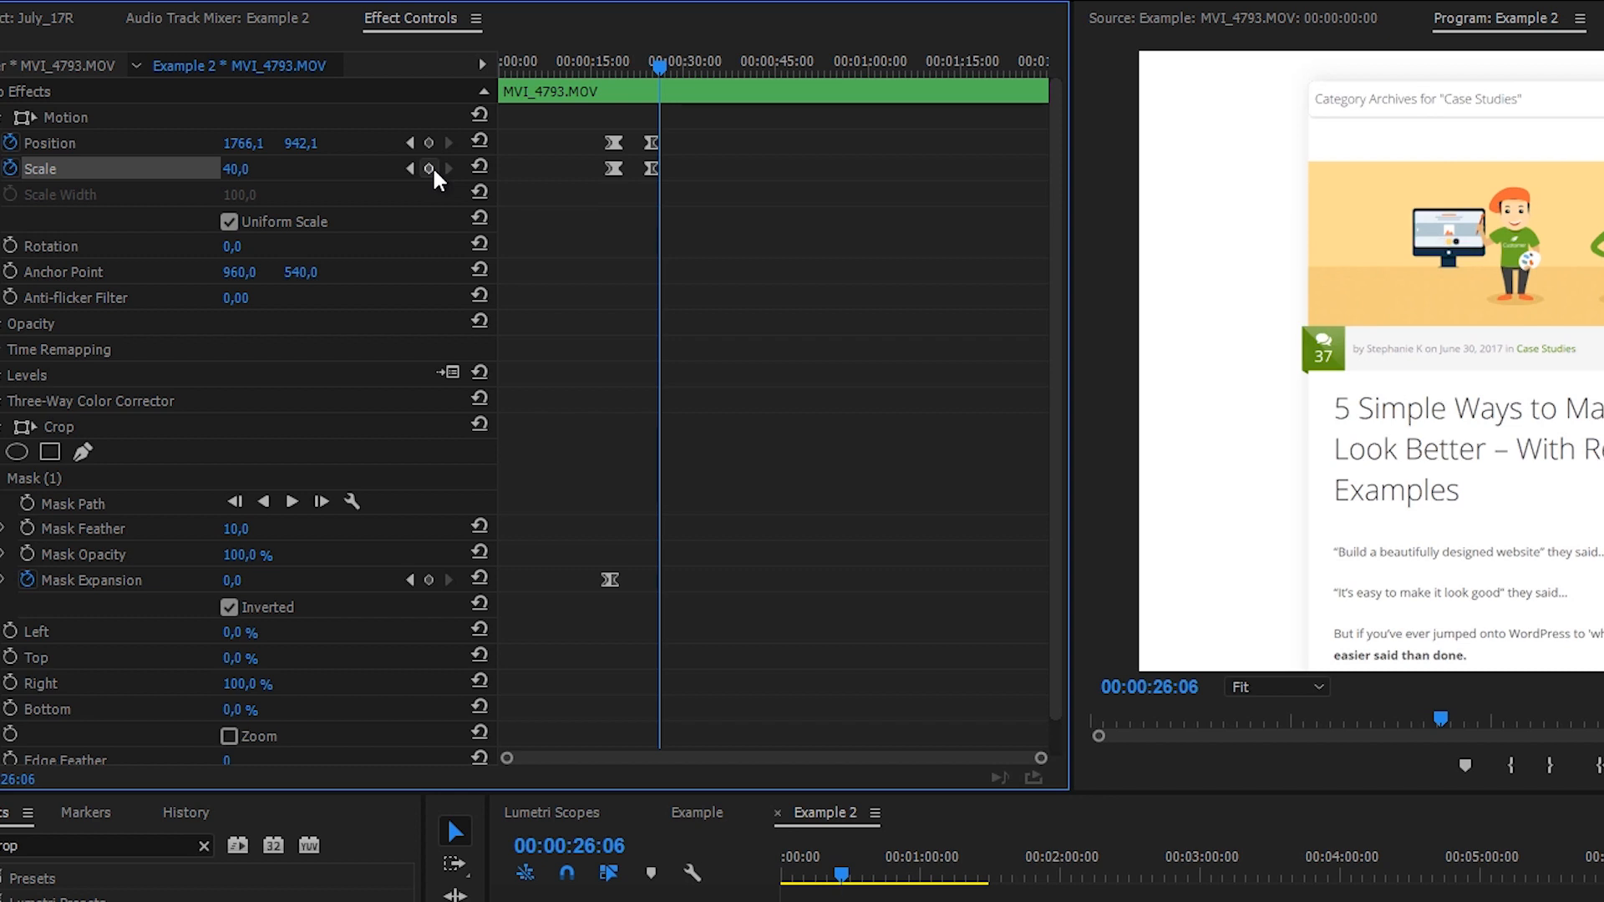
mouse_move(426, 169)
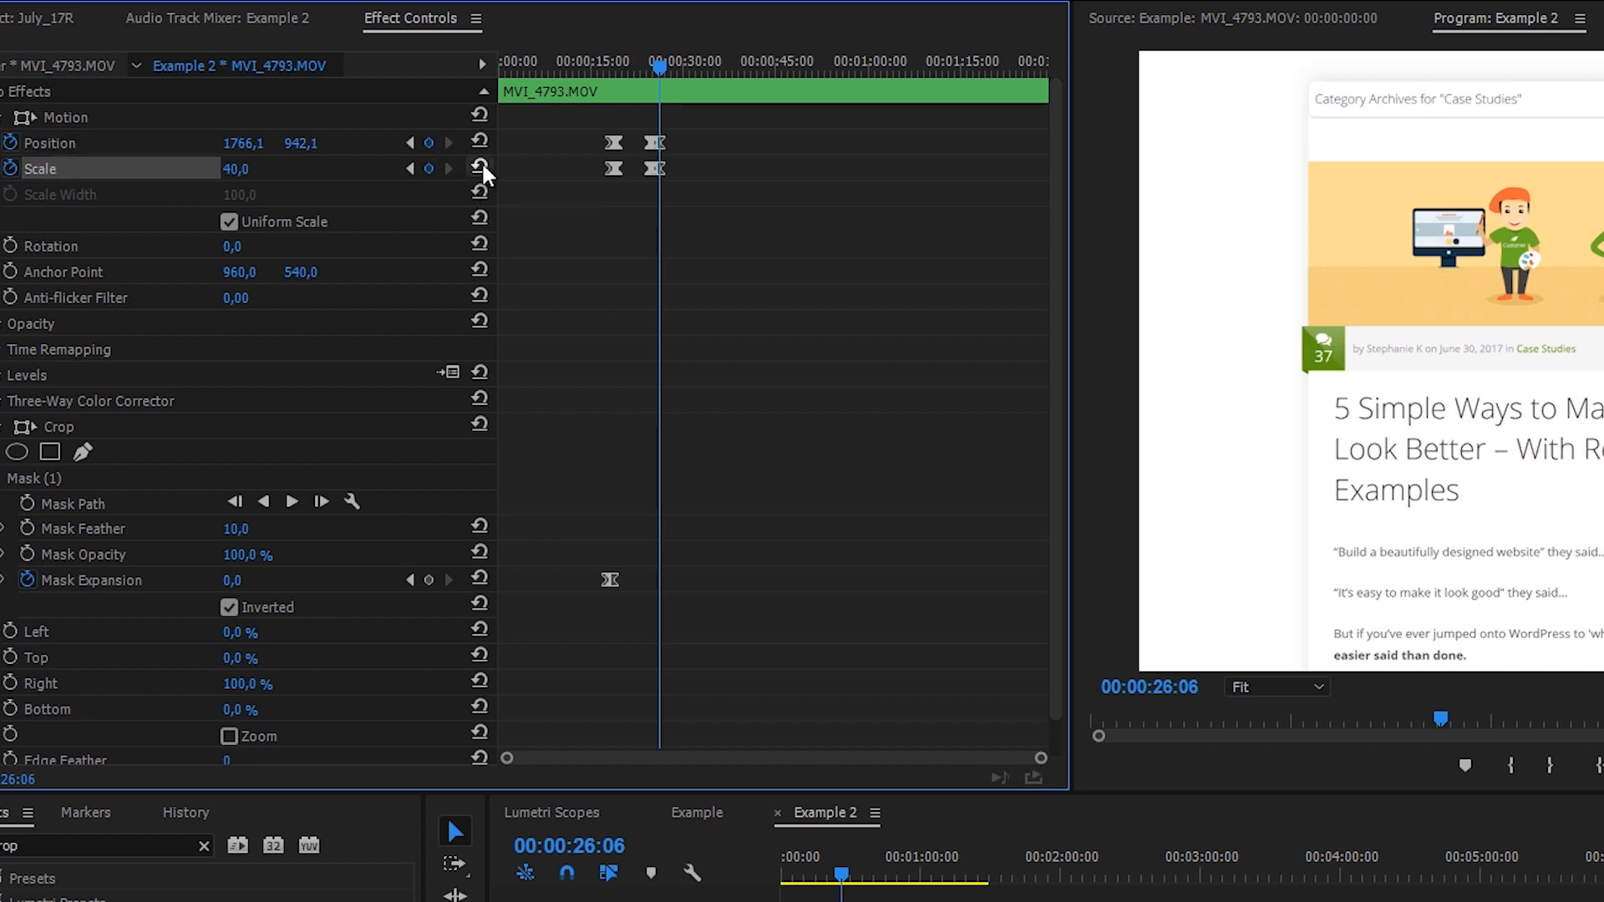
click(478, 169)
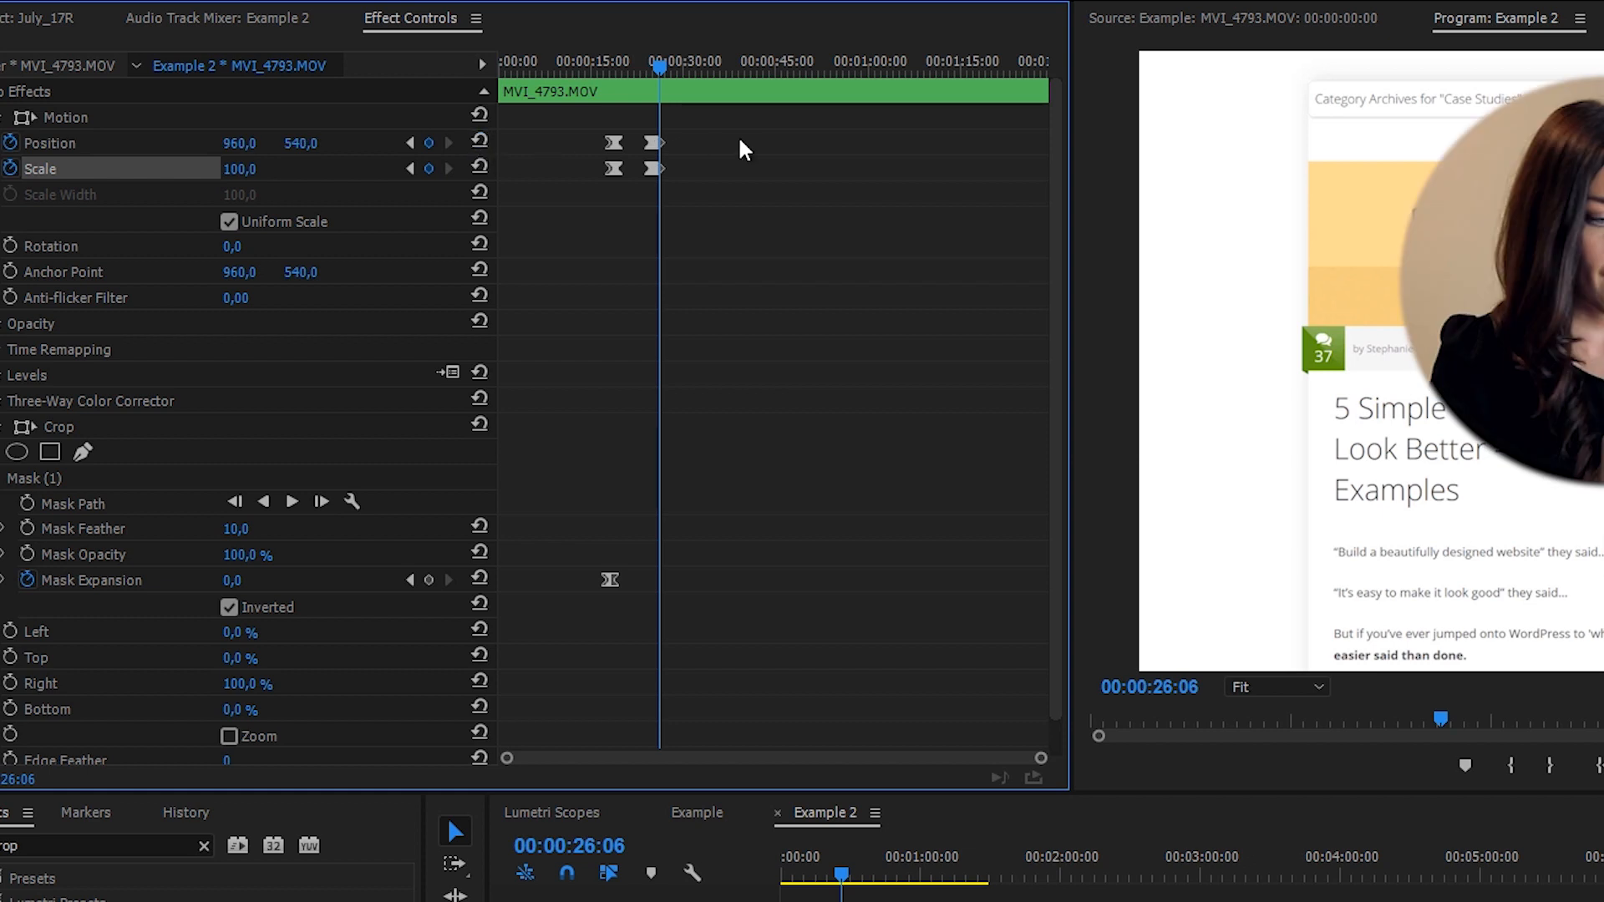
mouse_move(986, 750)
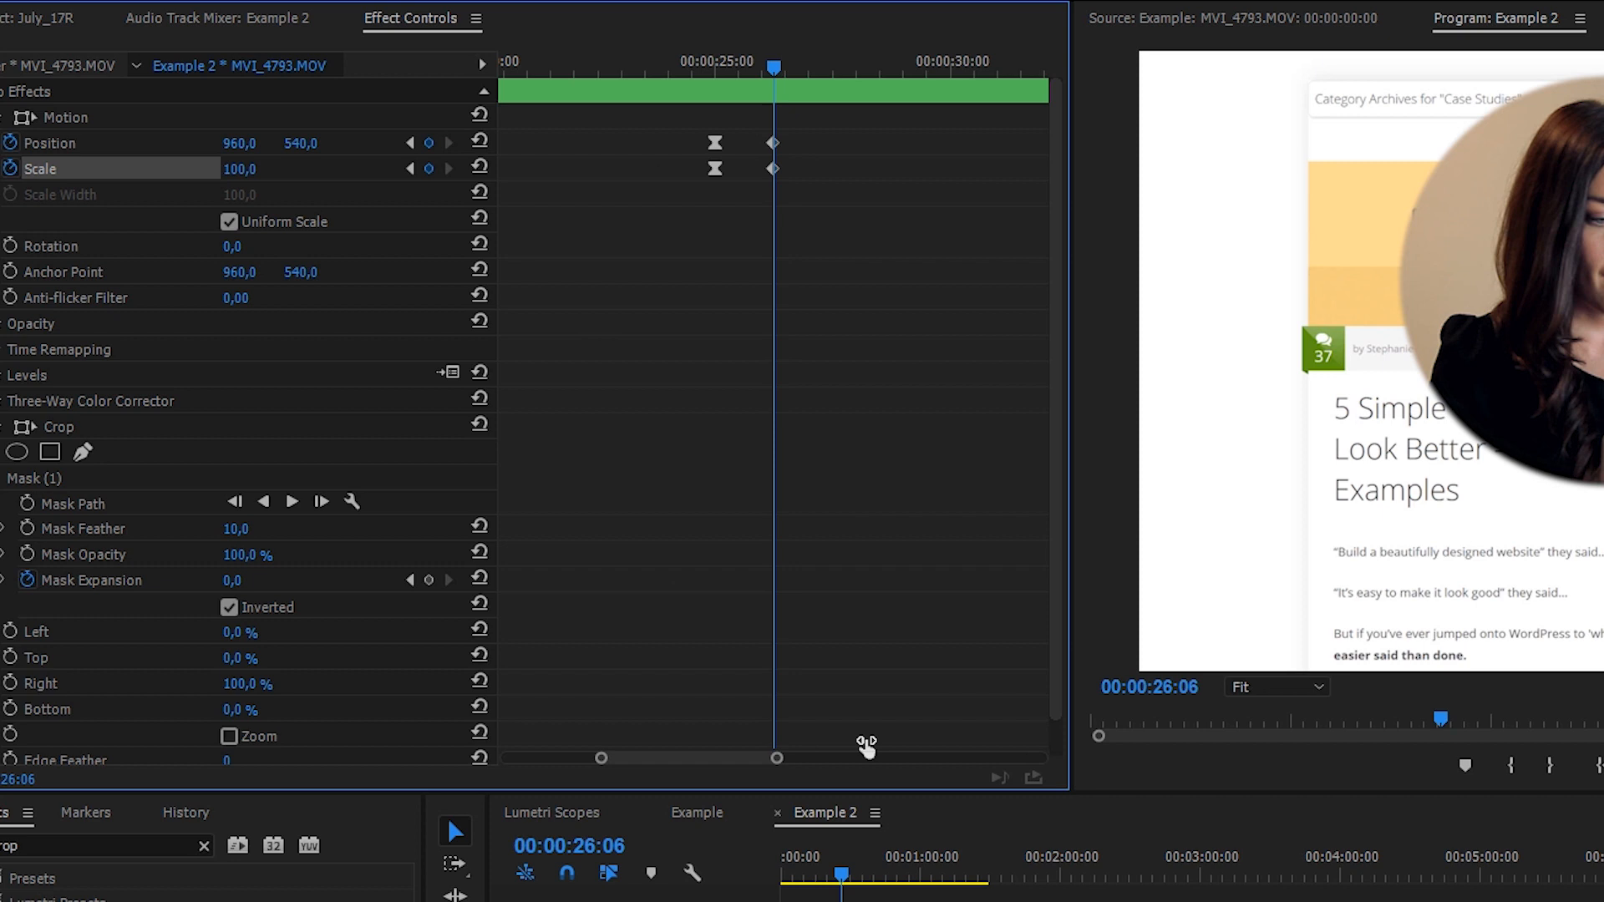
right_click(772, 144)
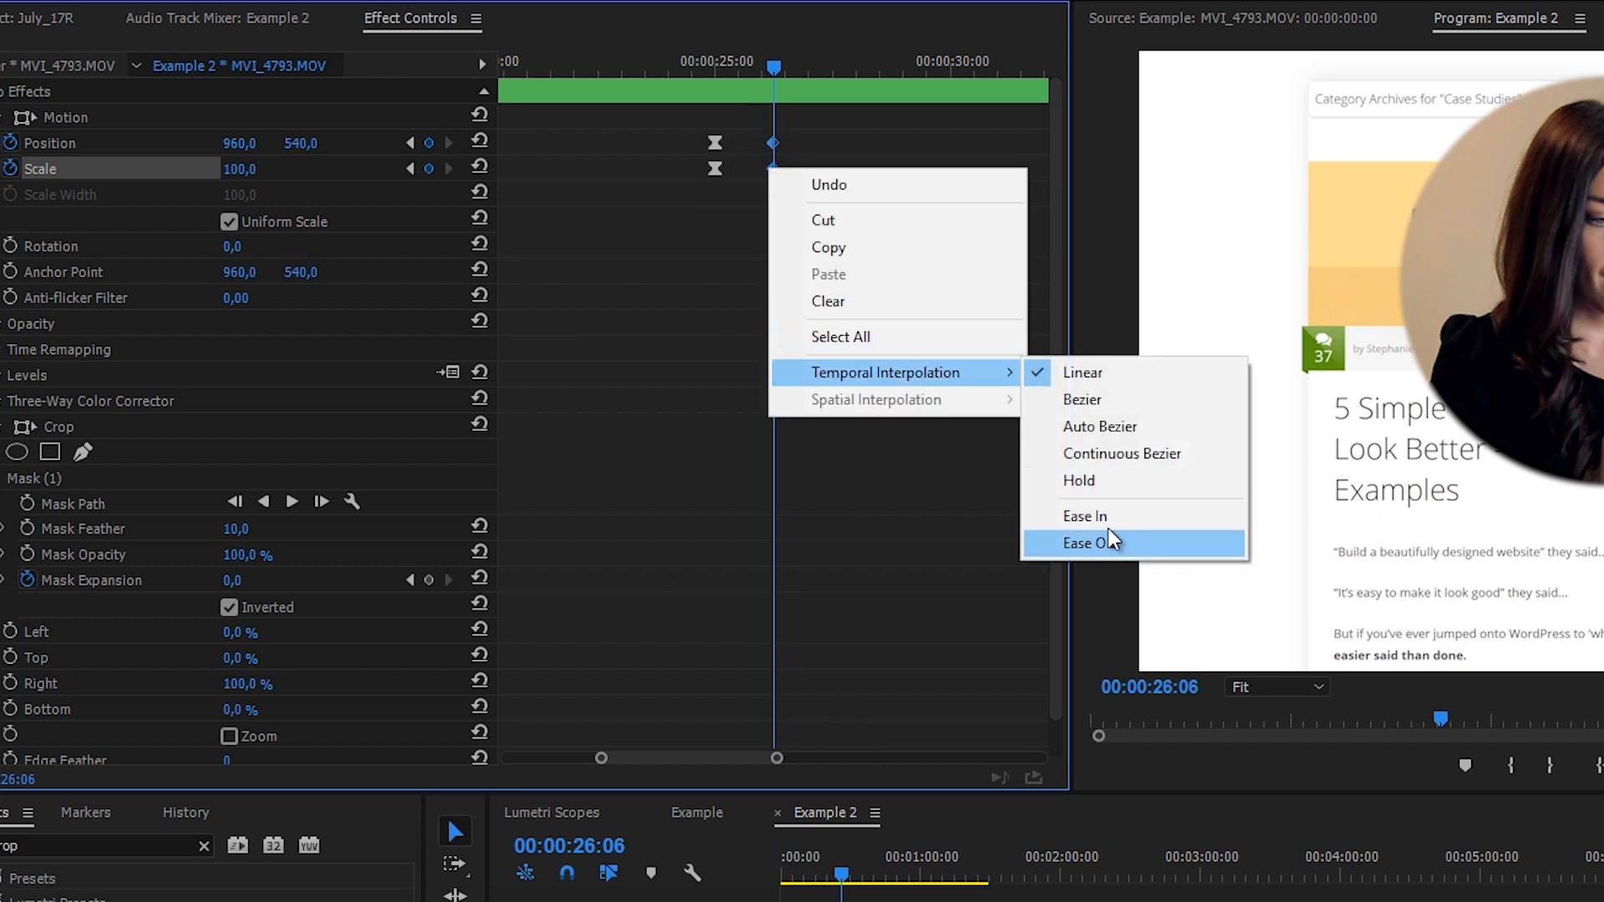
click(1086, 541)
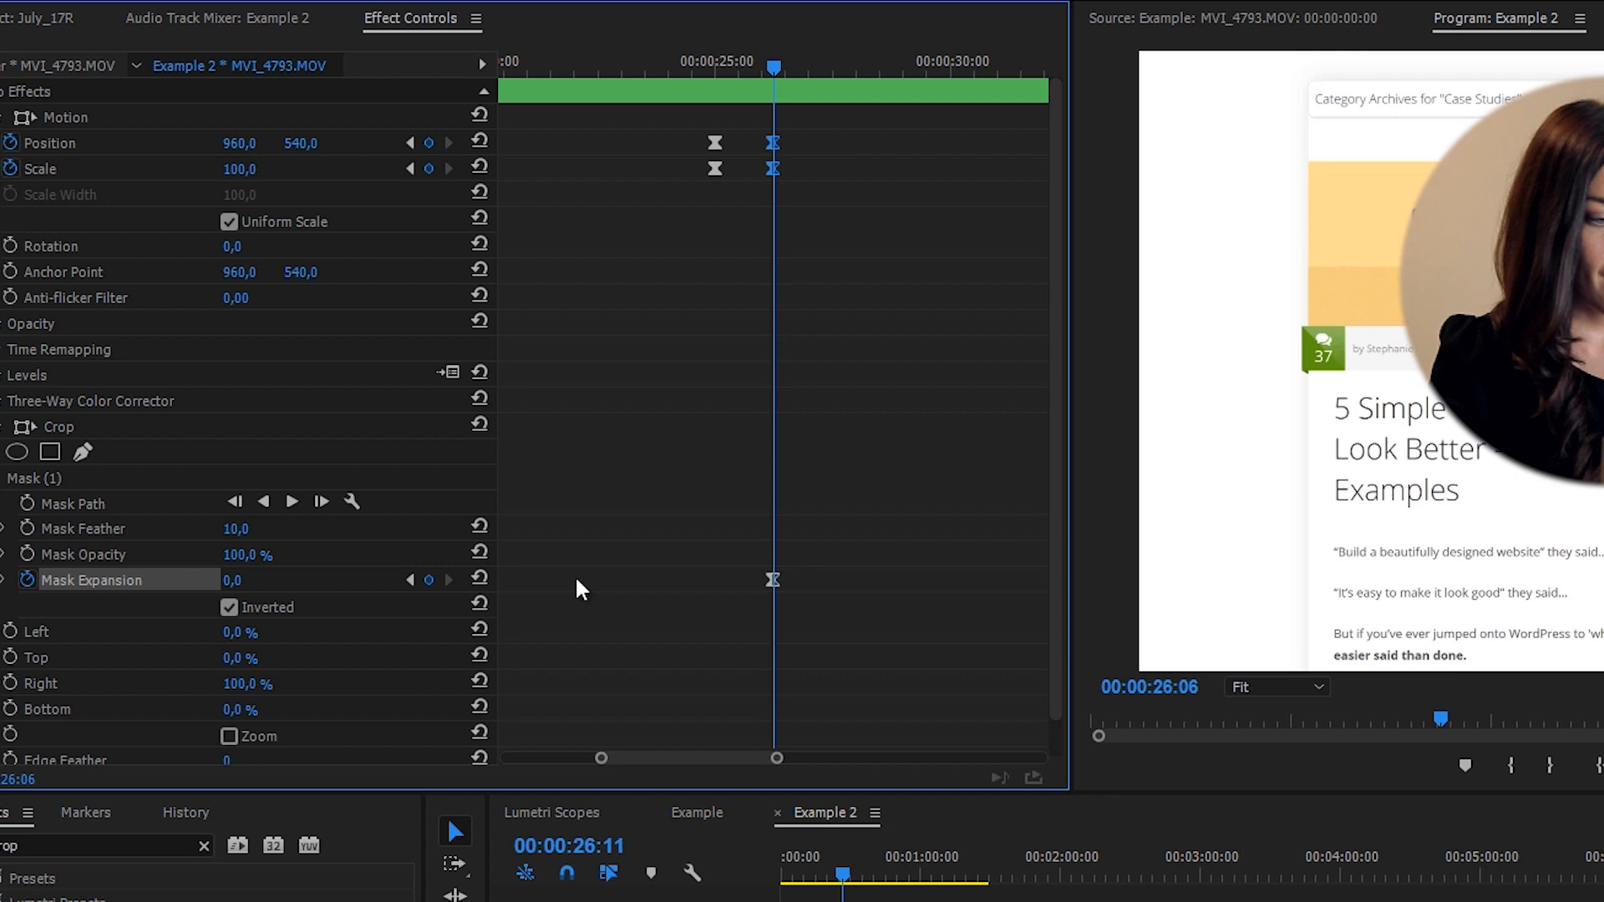
mouse_move(410, 591)
text(1000)
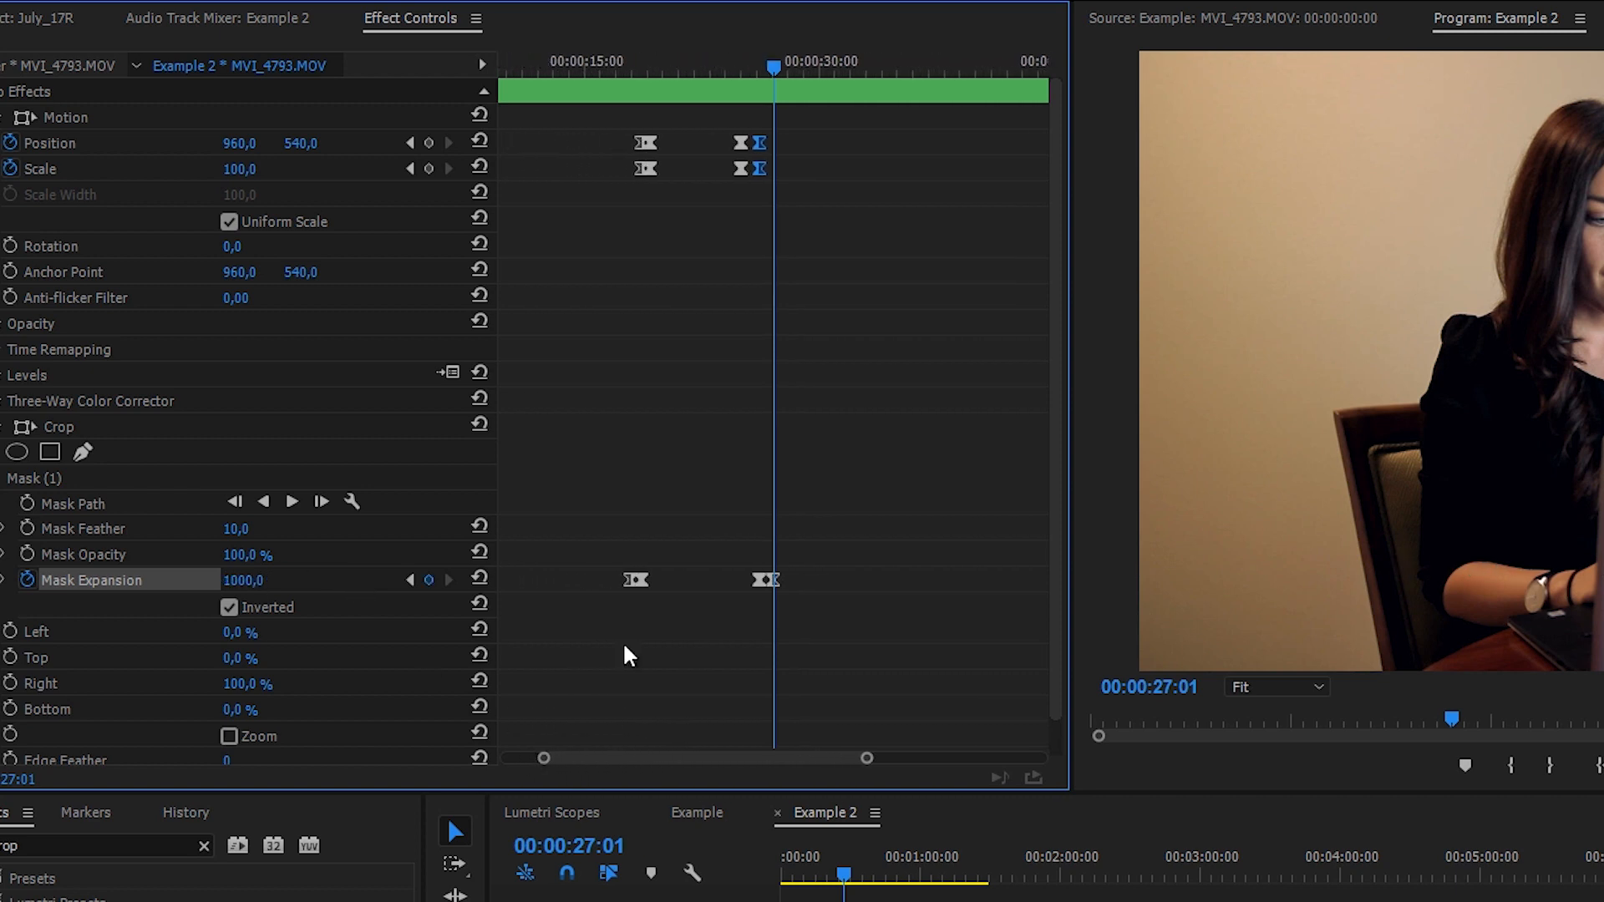
- Select the bubble-out Mask Expansion keyframes to take expansion from 0 to 1000 by 27:01
click(739, 168)
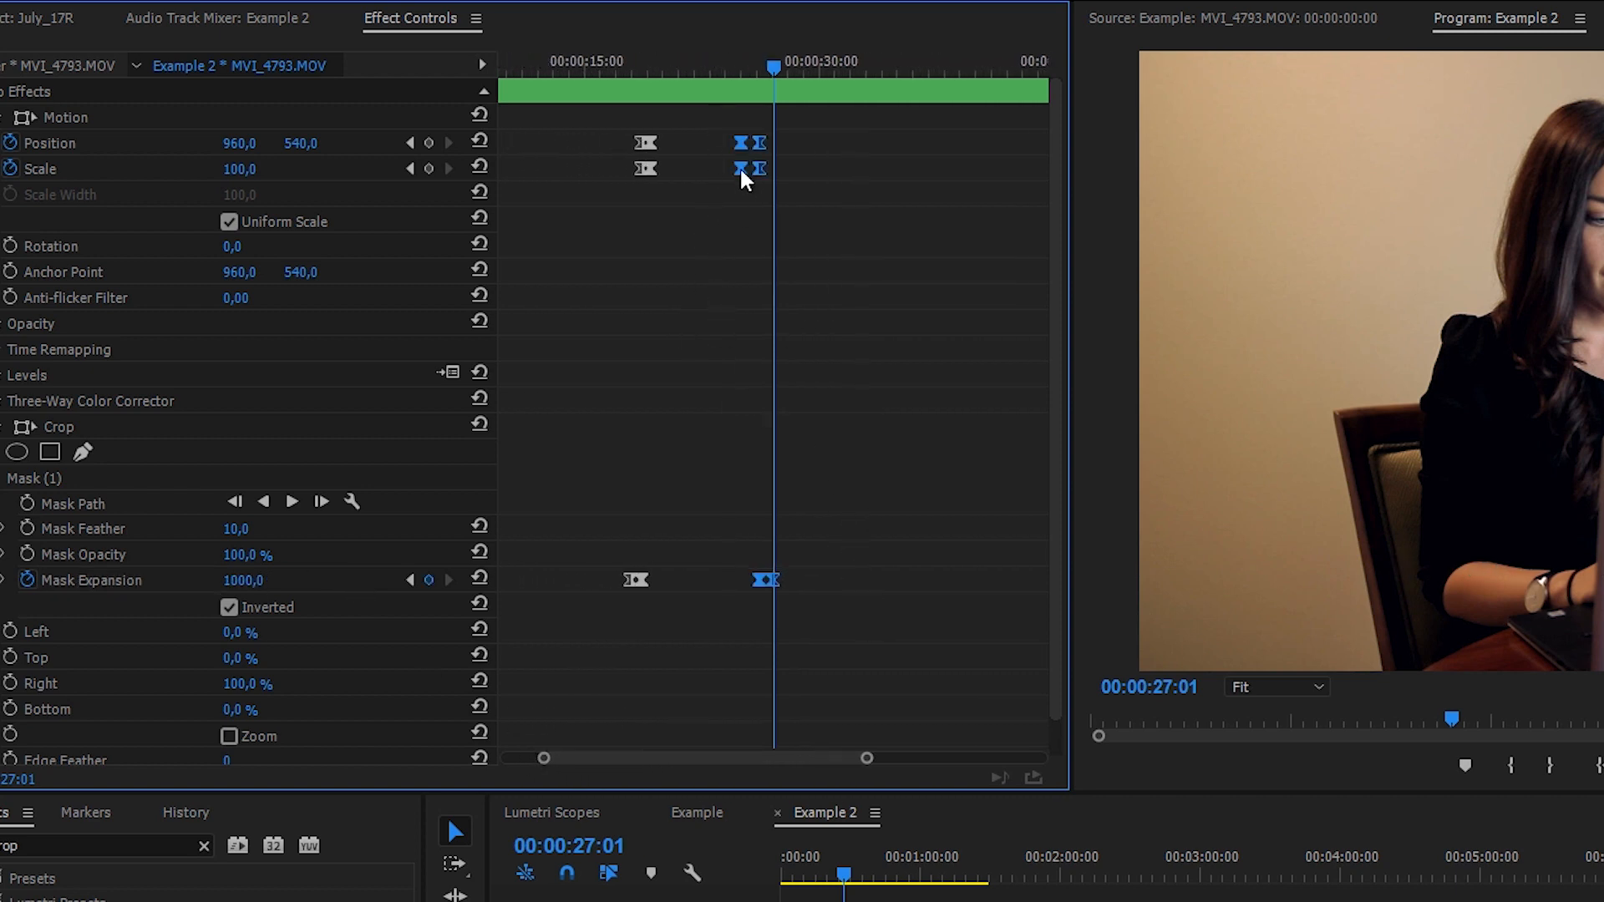